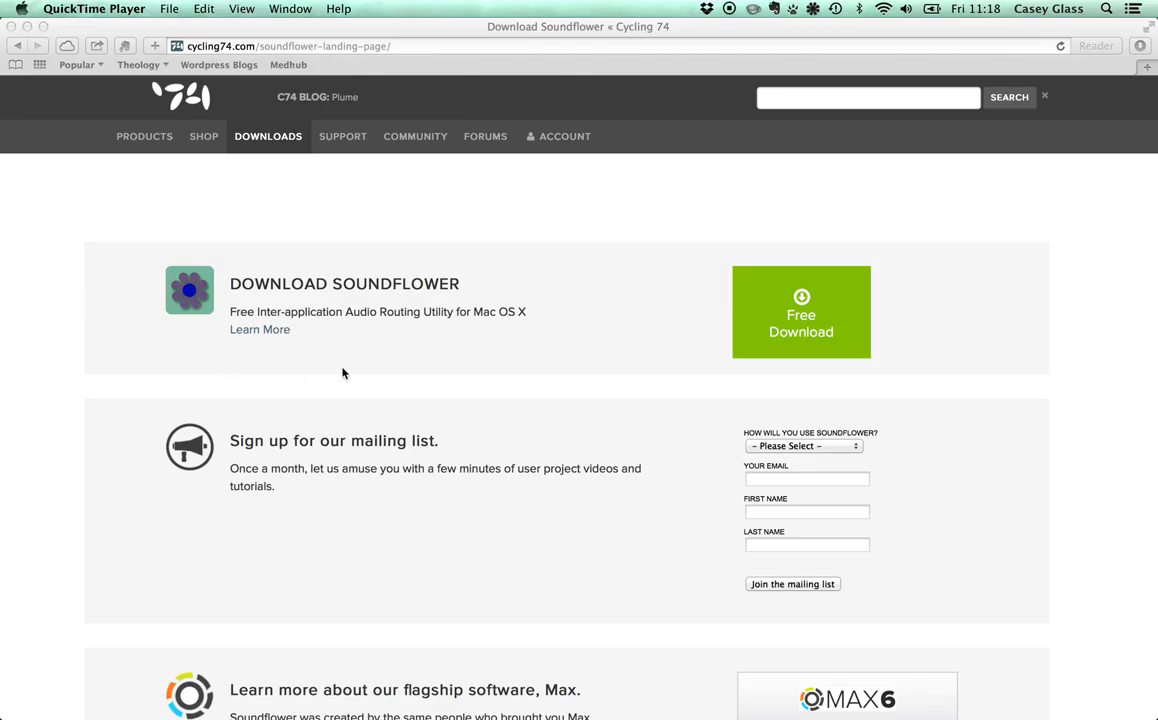
mouse_move(280, 365)
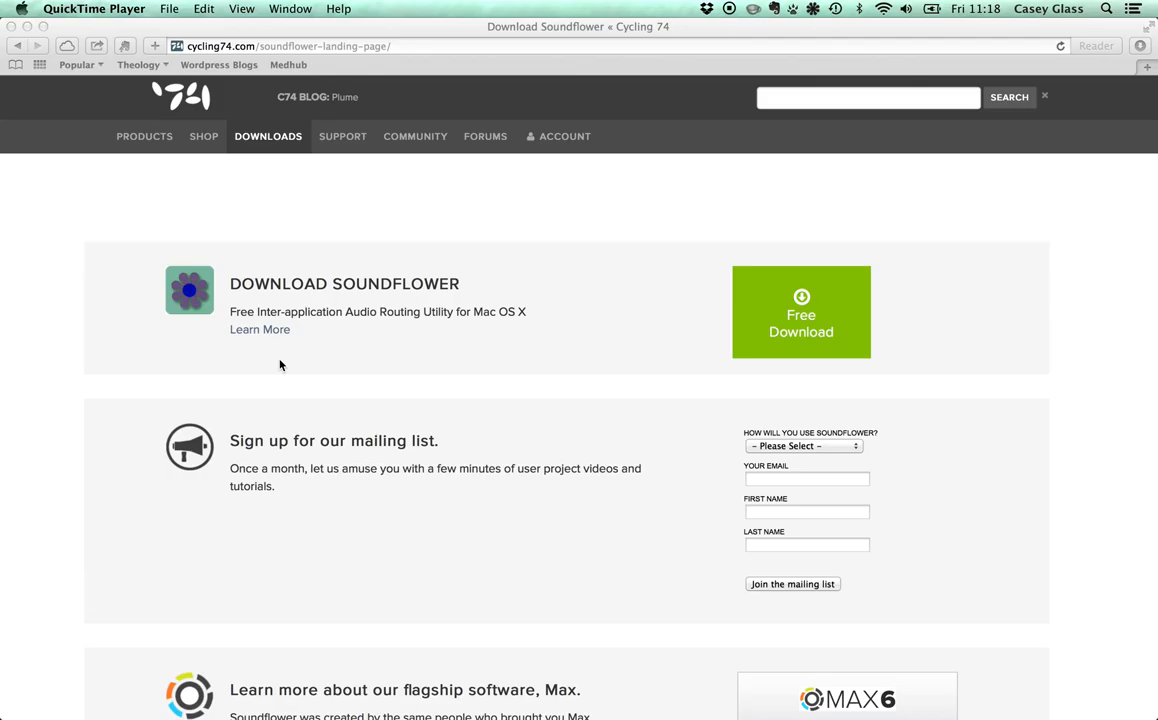
mouse_move(153, 27)
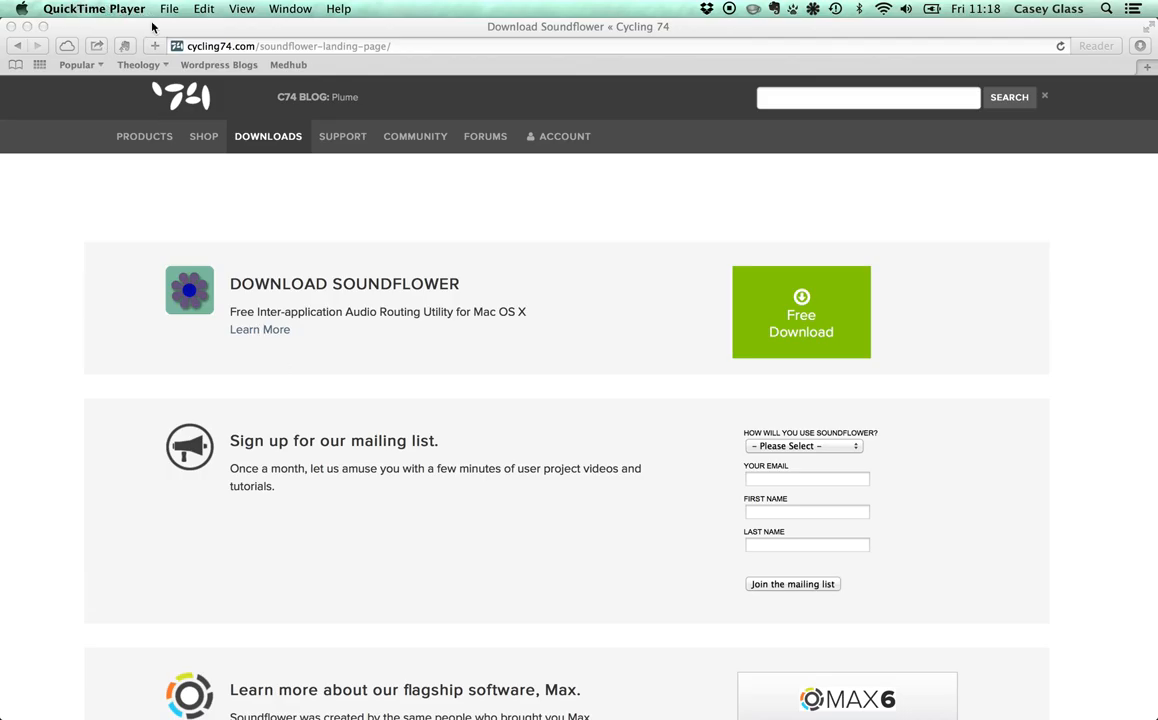
mouse_move(277, 244)
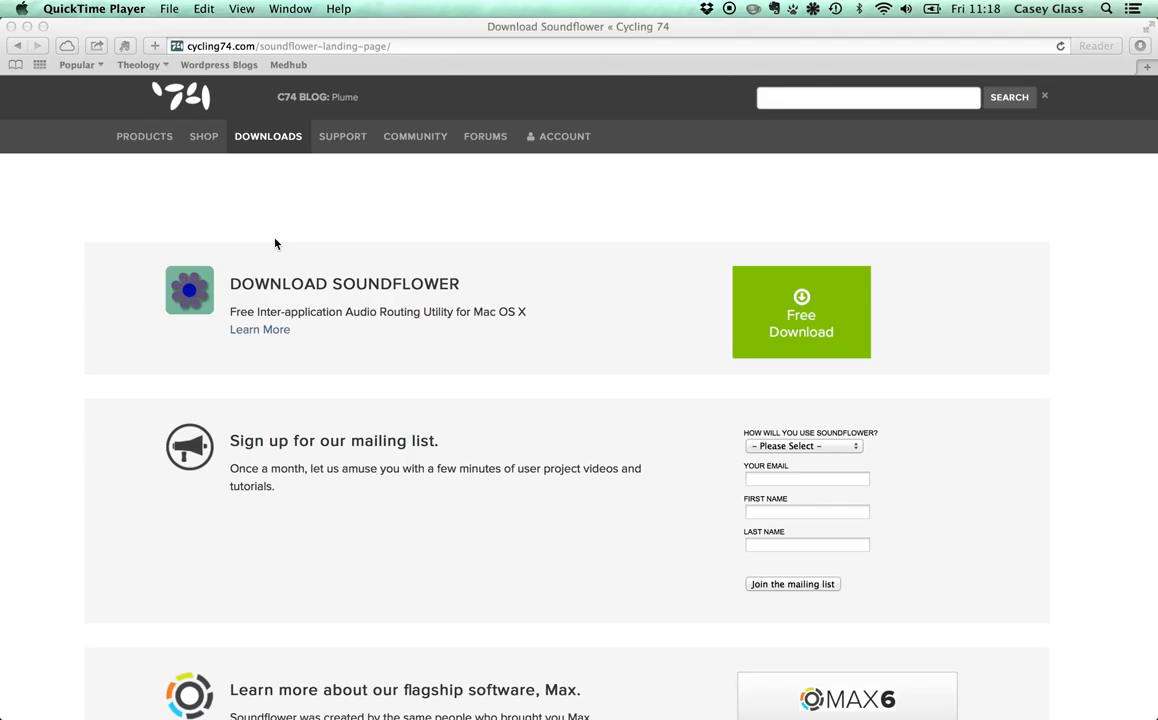
mouse_move(195, 195)
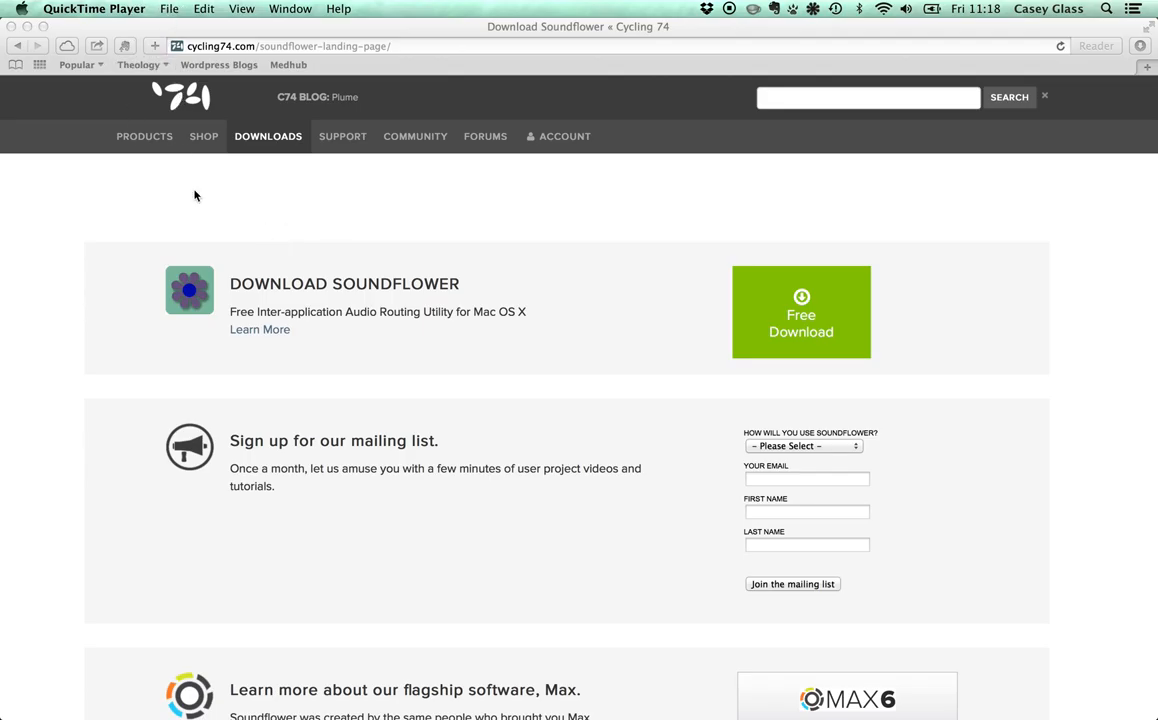
mouse_move(287, 244)
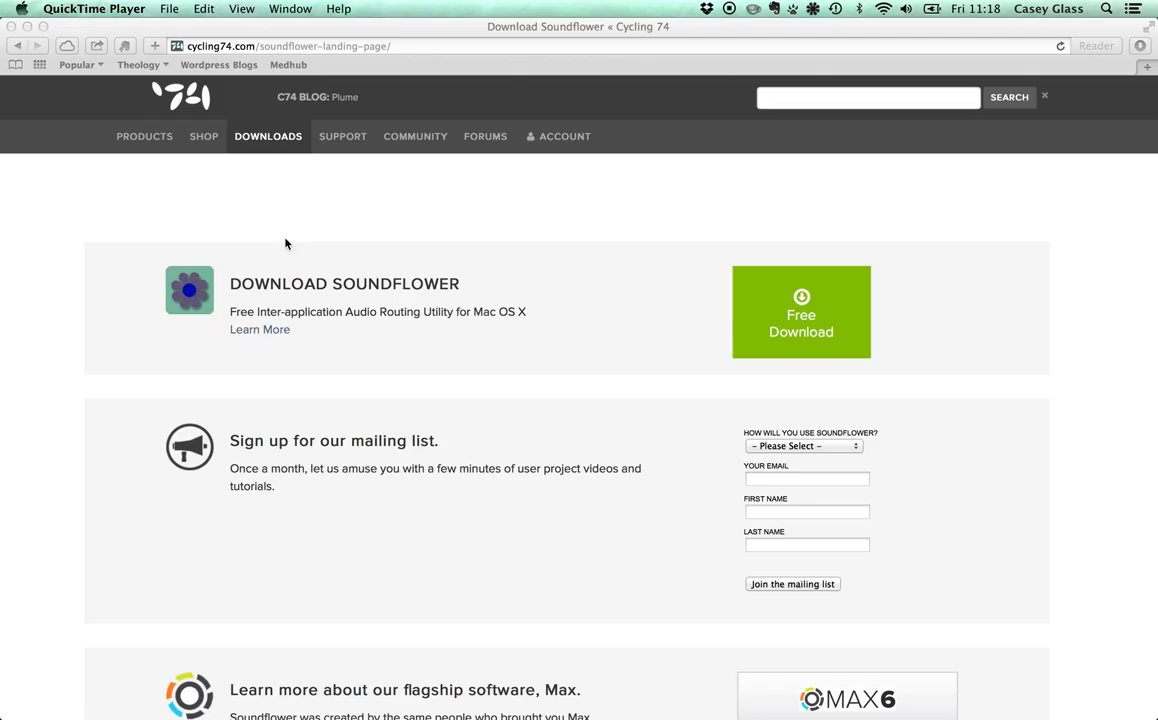
mouse_move(173, 100)
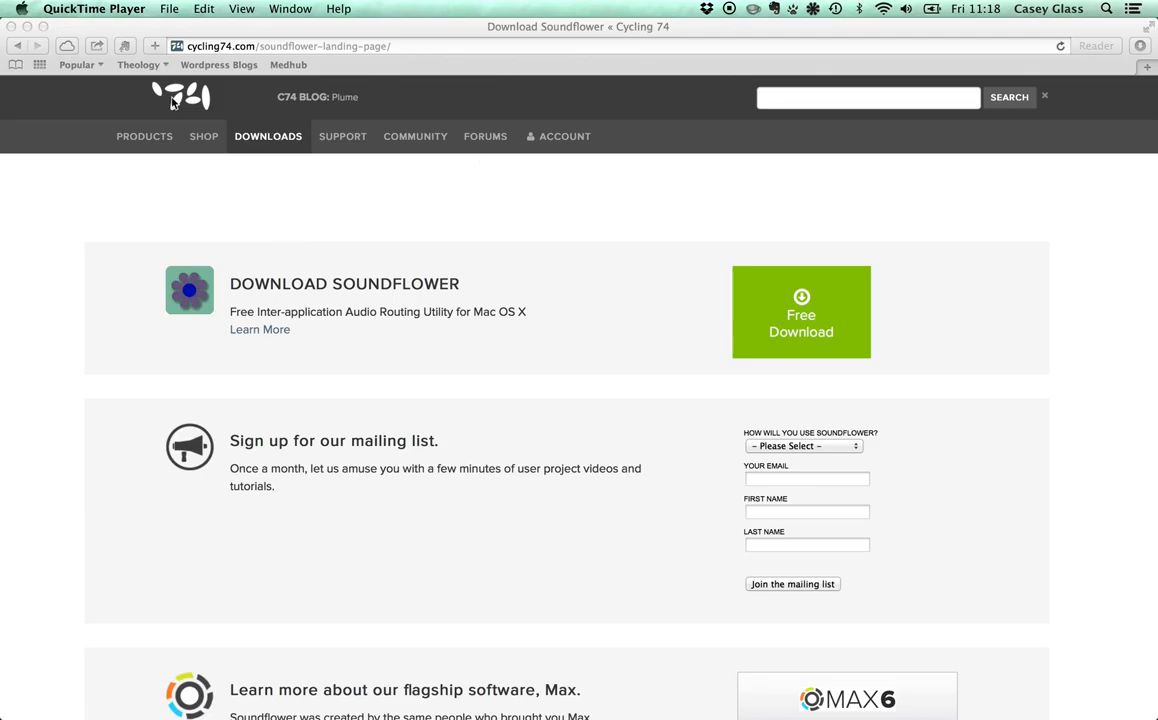
mouse_move(592, 335)
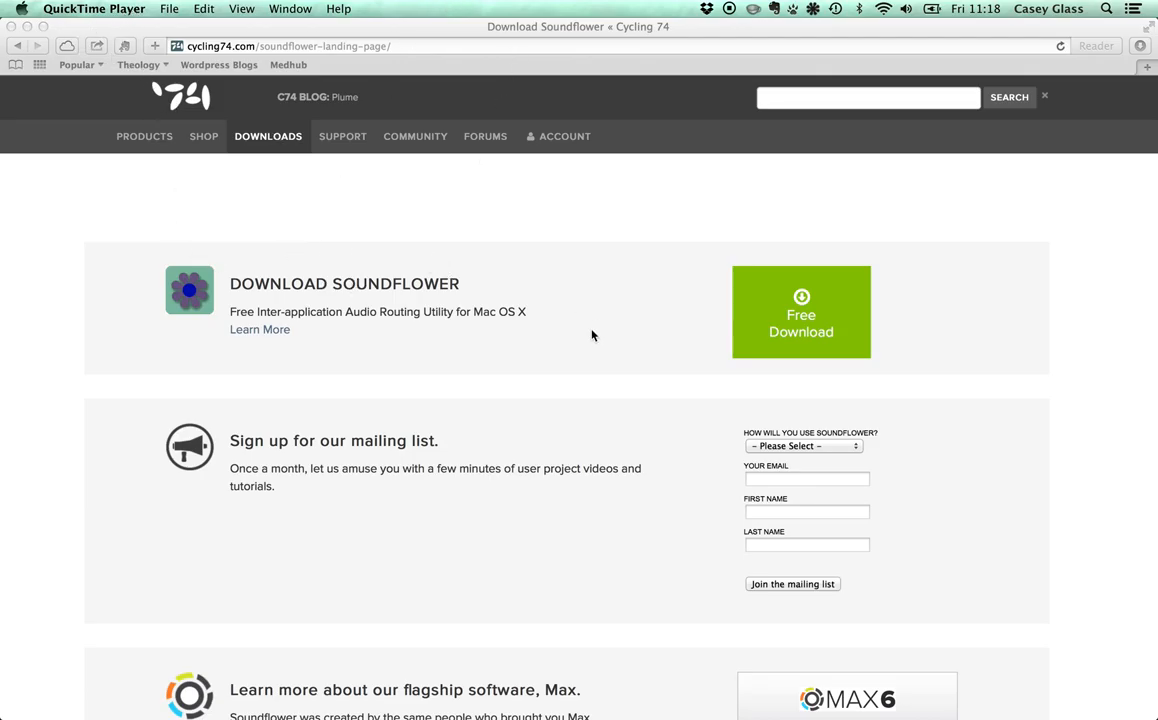
mouse_move(621, 316)
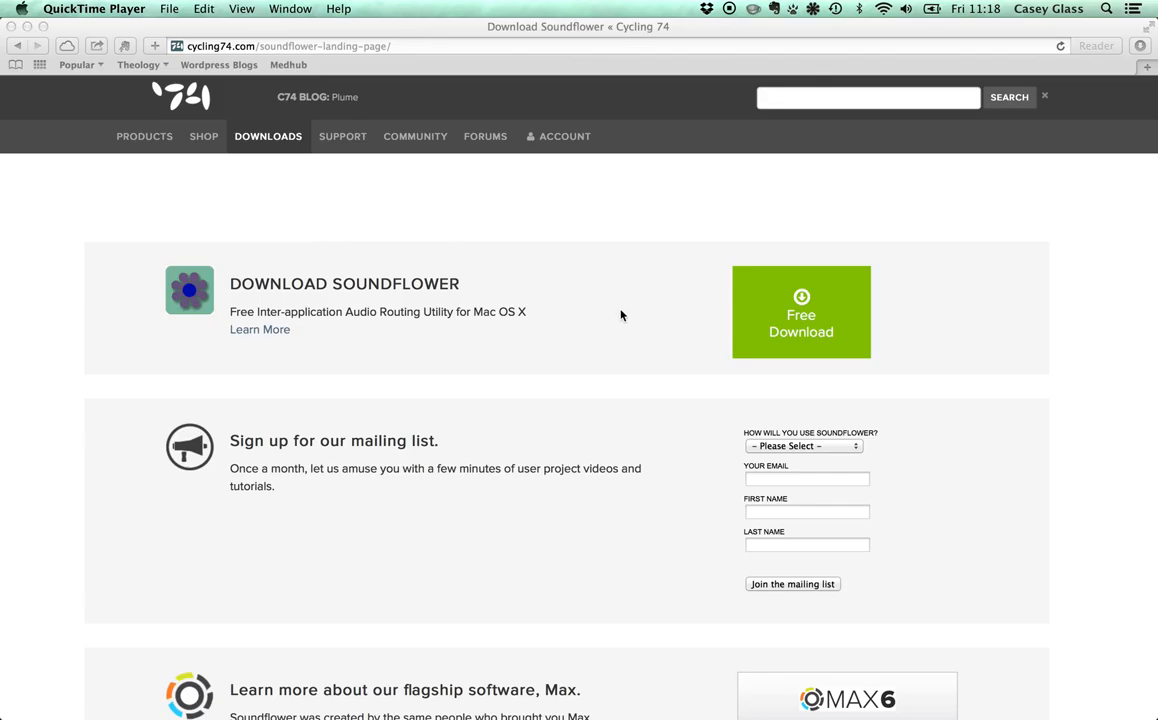
mouse_move(541, 296)
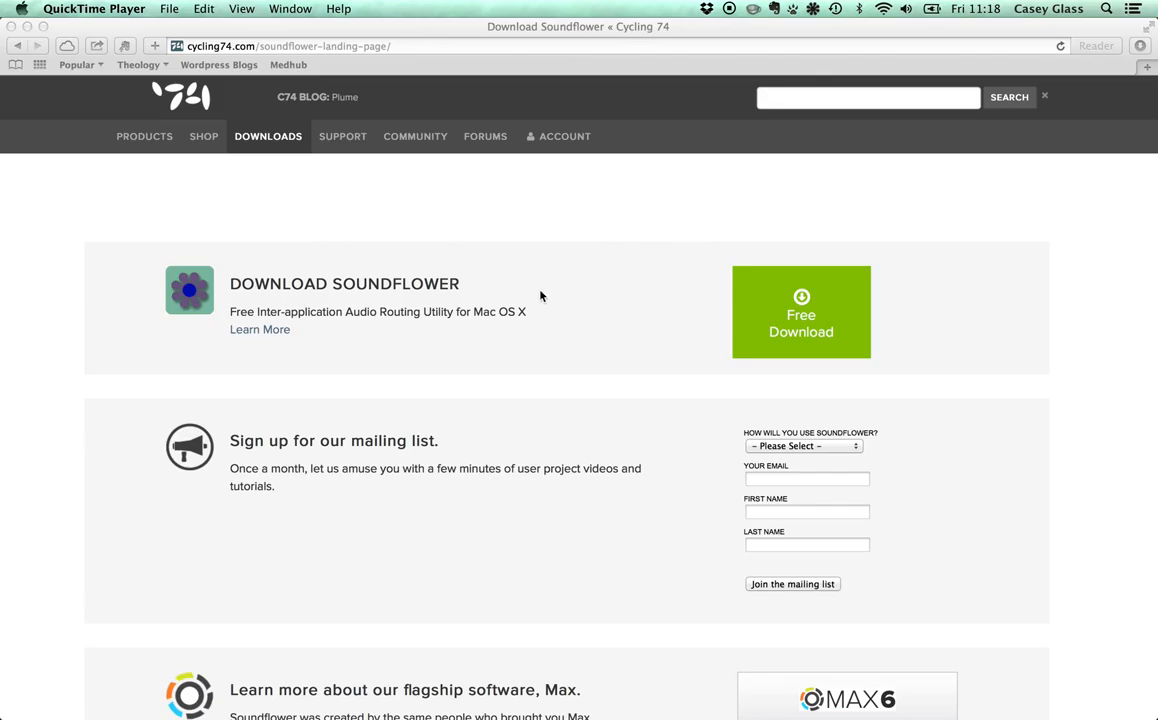
mouse_move(95, 263)
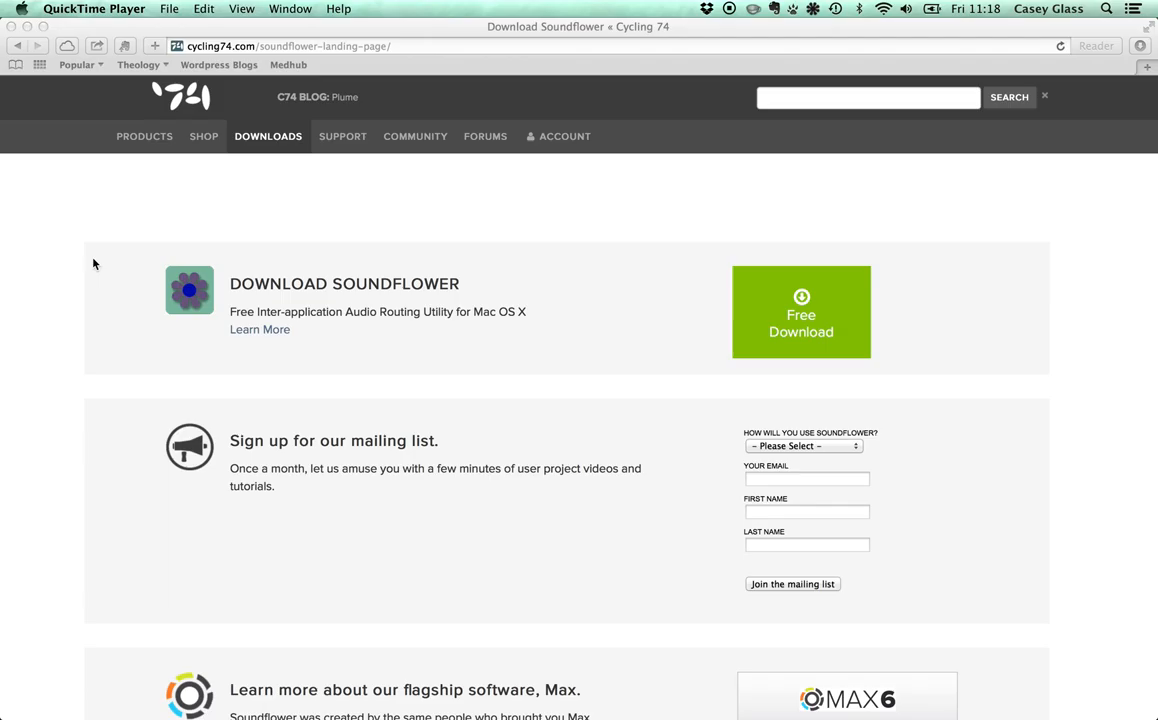
mouse_move(210, 320)
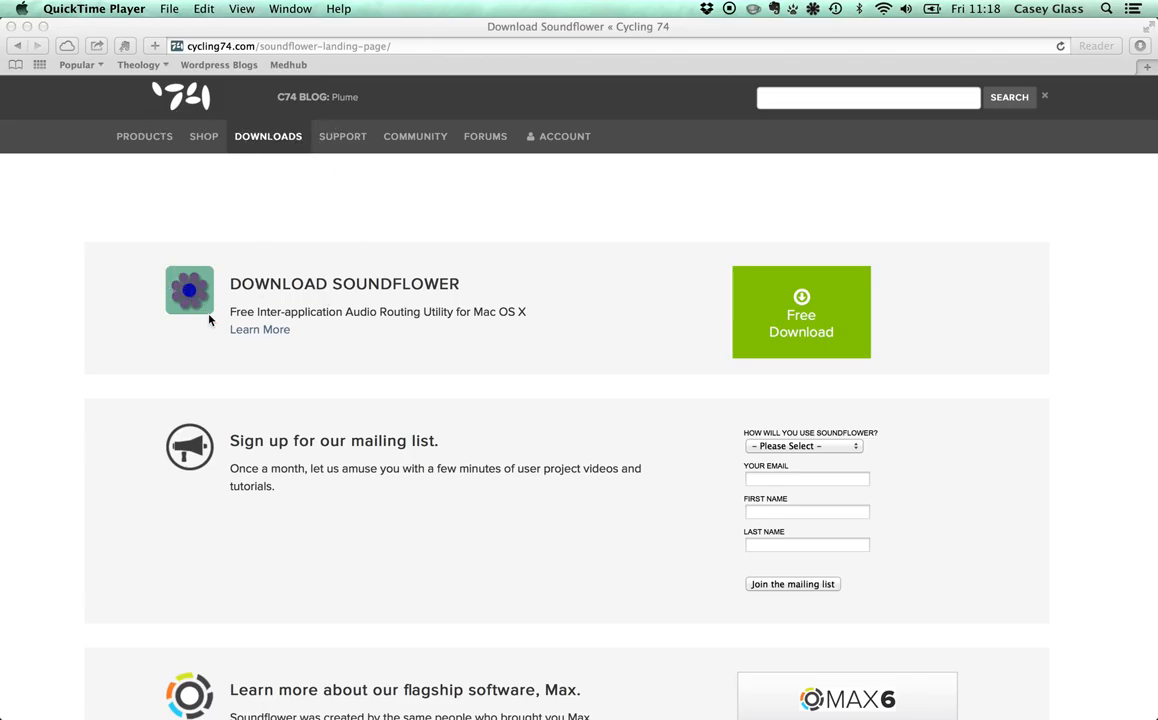
mouse_move(684, 306)
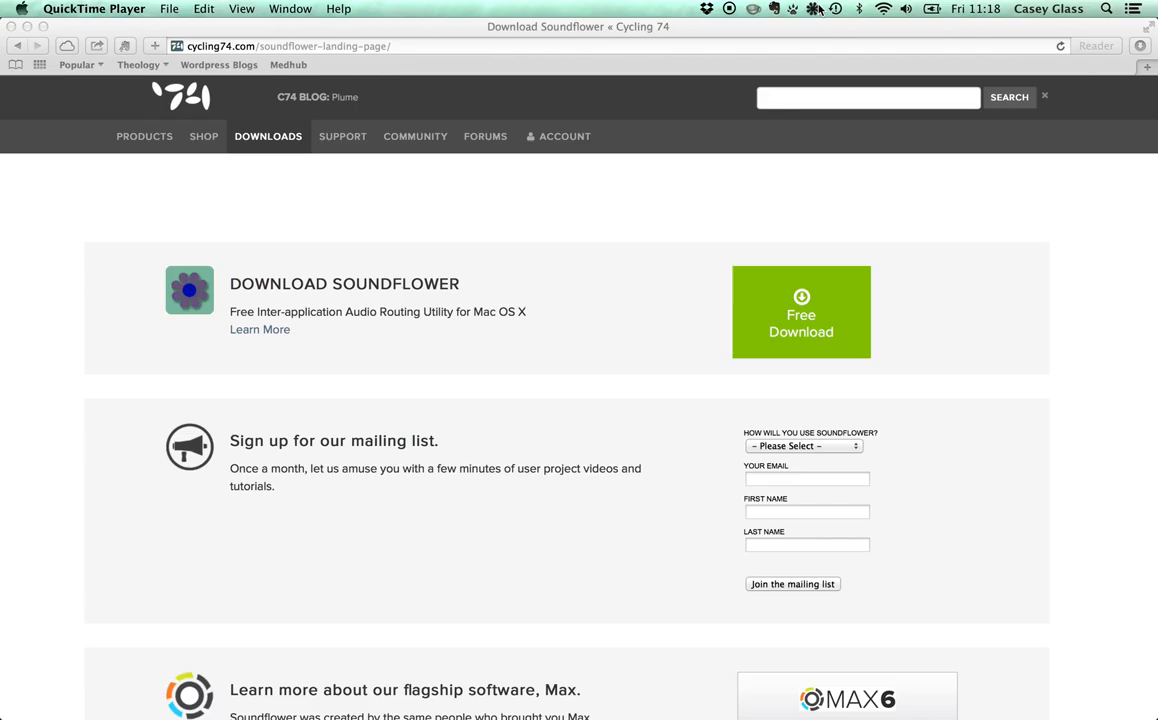
Step: Open and dismiss the Soundflower routing options, then scroll the Safari page down
left_click(813, 8)
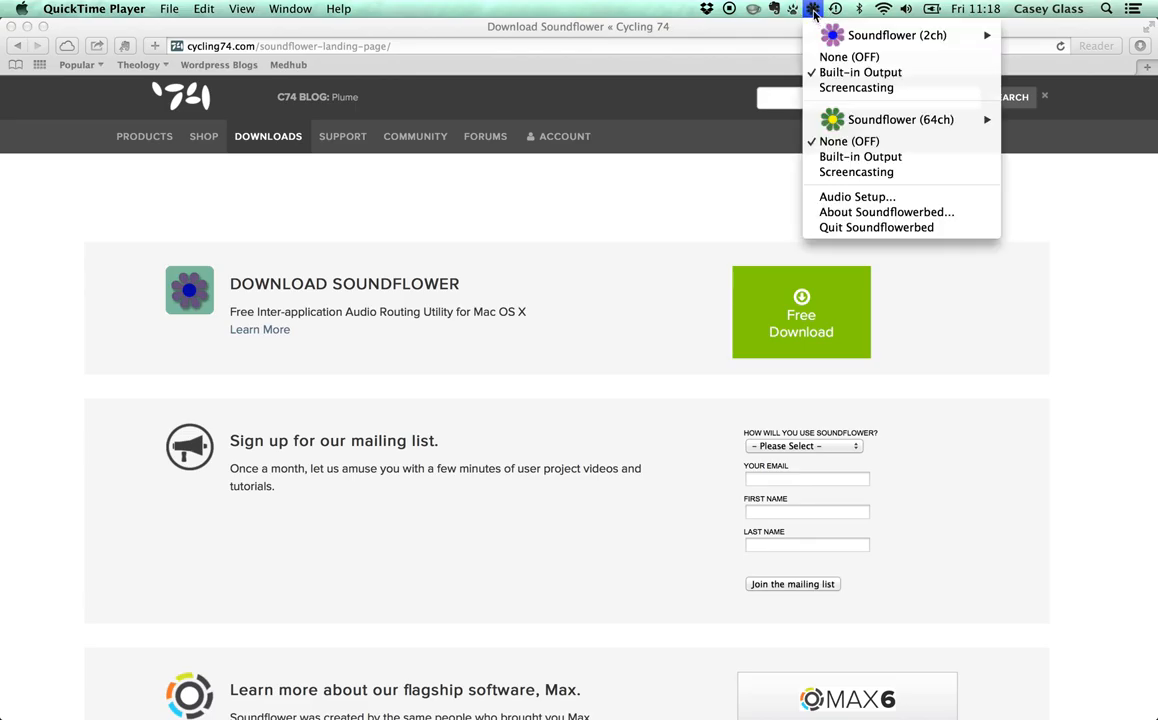
mouse_move(820, 22)
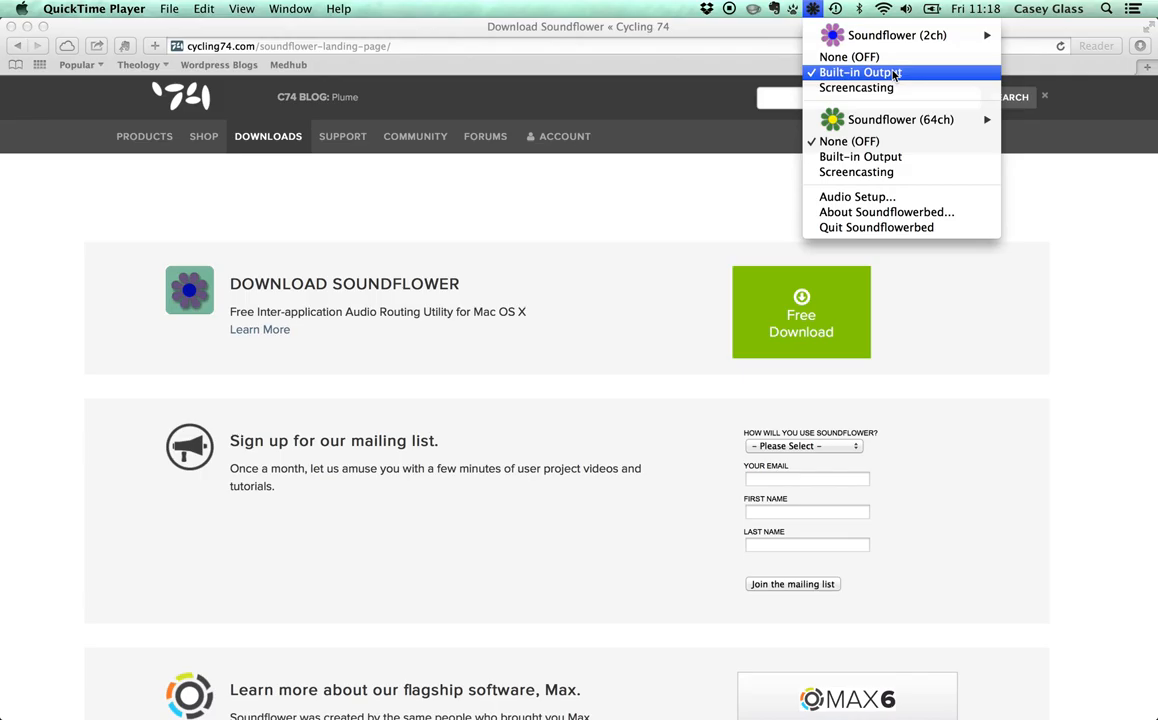
mouse_move(856, 87)
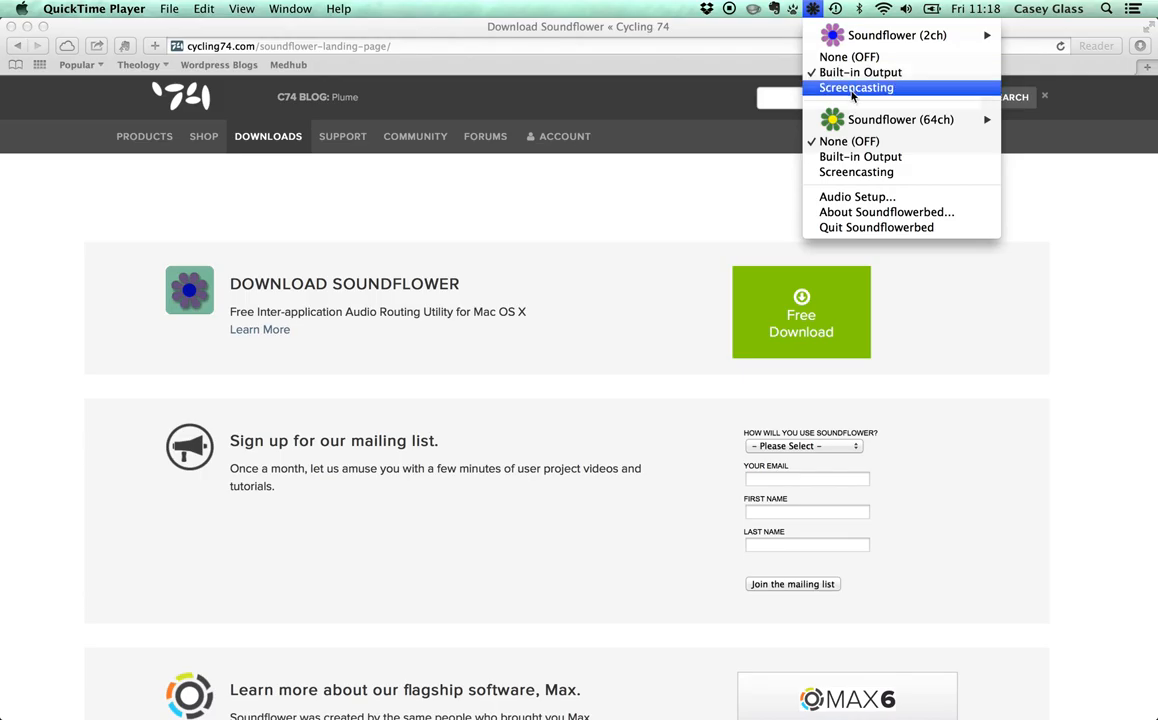
mouse_move(860, 72)
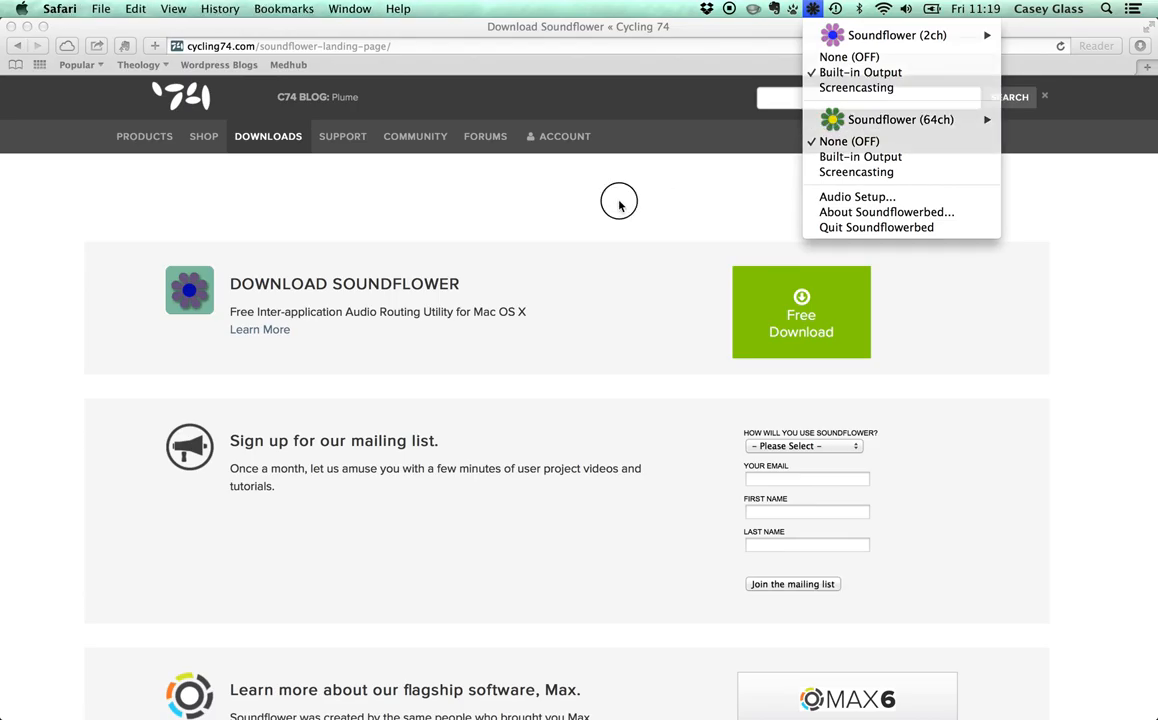
left_click(314, 207)
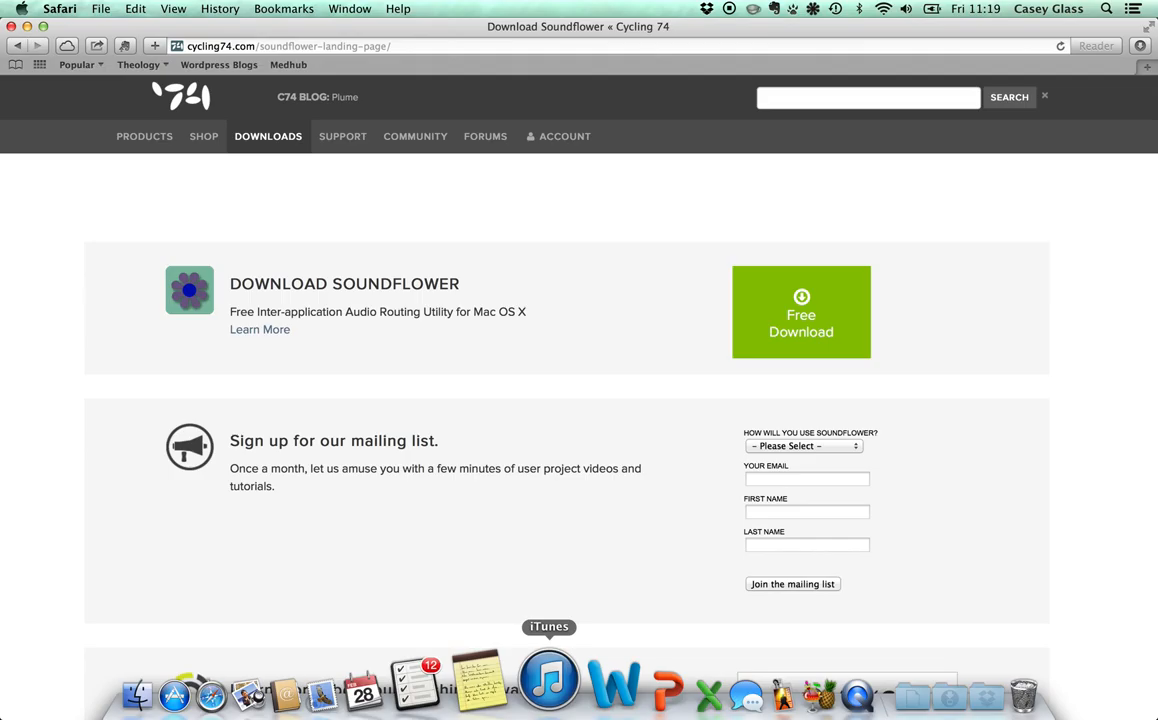
scroll("down", 3)
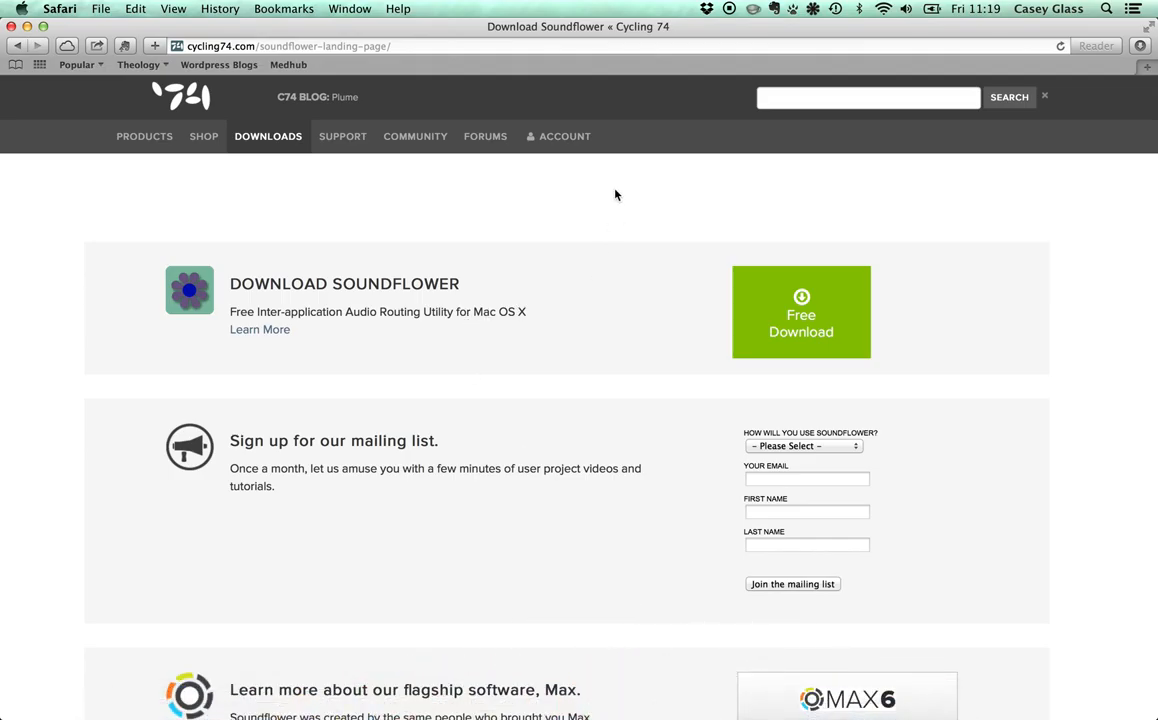
mouse_move(685, 178)
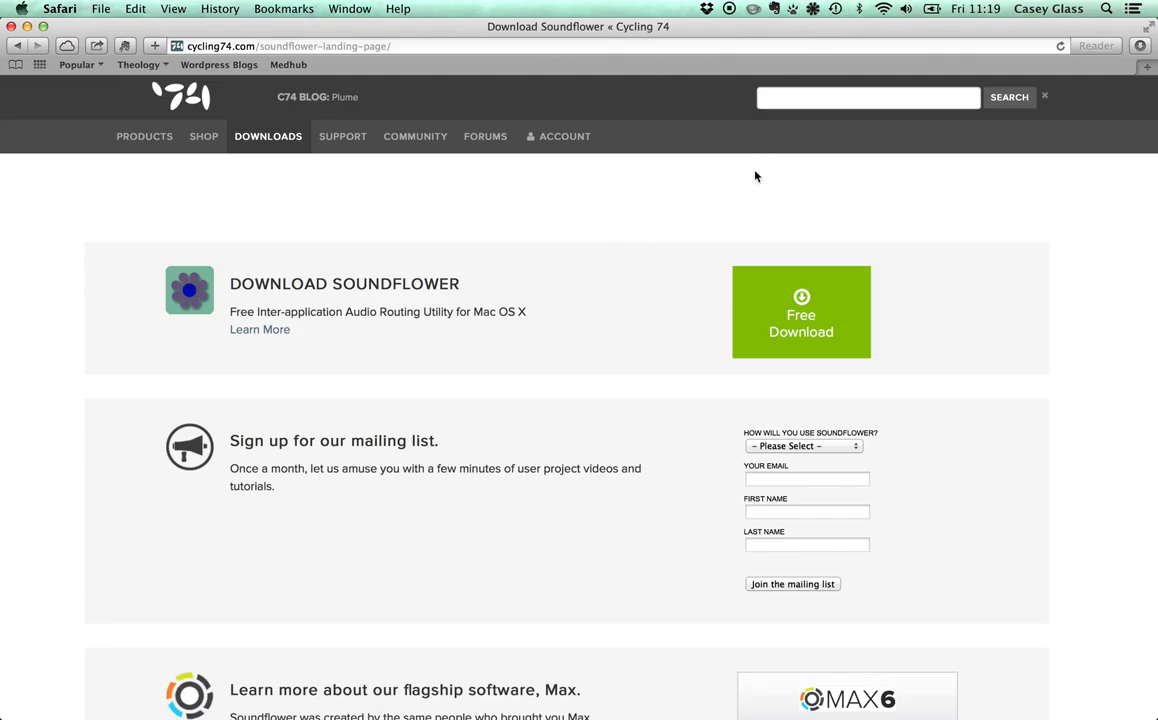
mouse_move(673, 333)
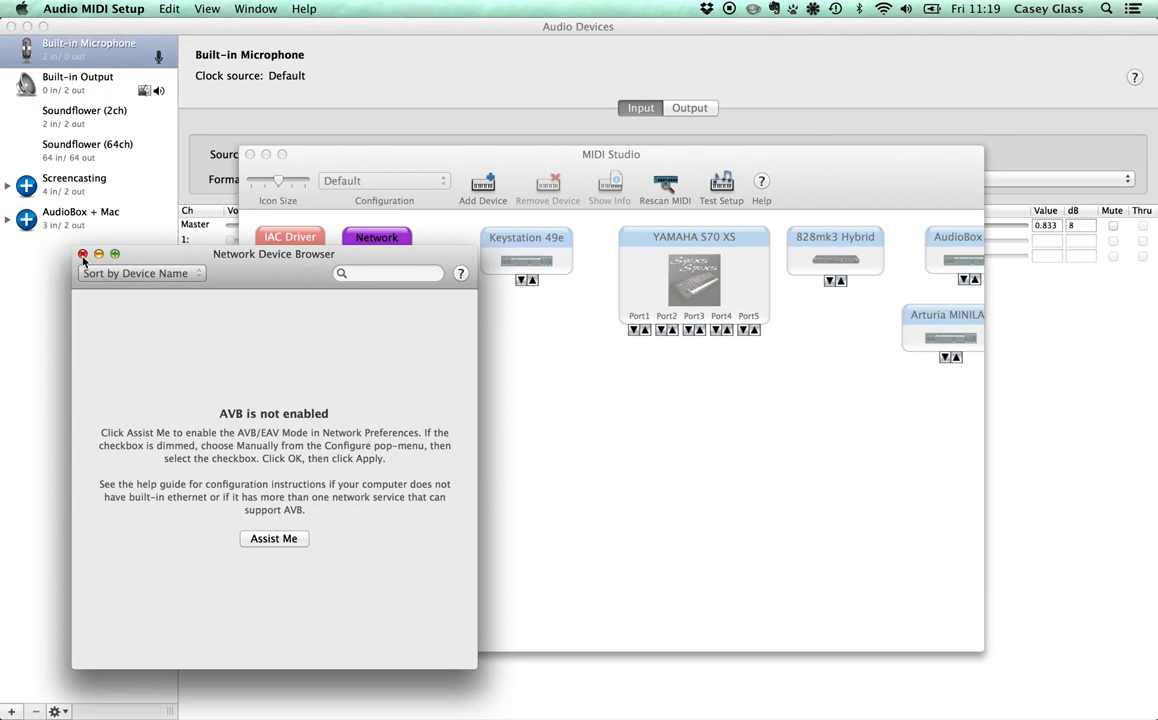
Step: Close the Network Device Browser and MIDI Studio windows, then show the add-device choices
left_click(84, 253)
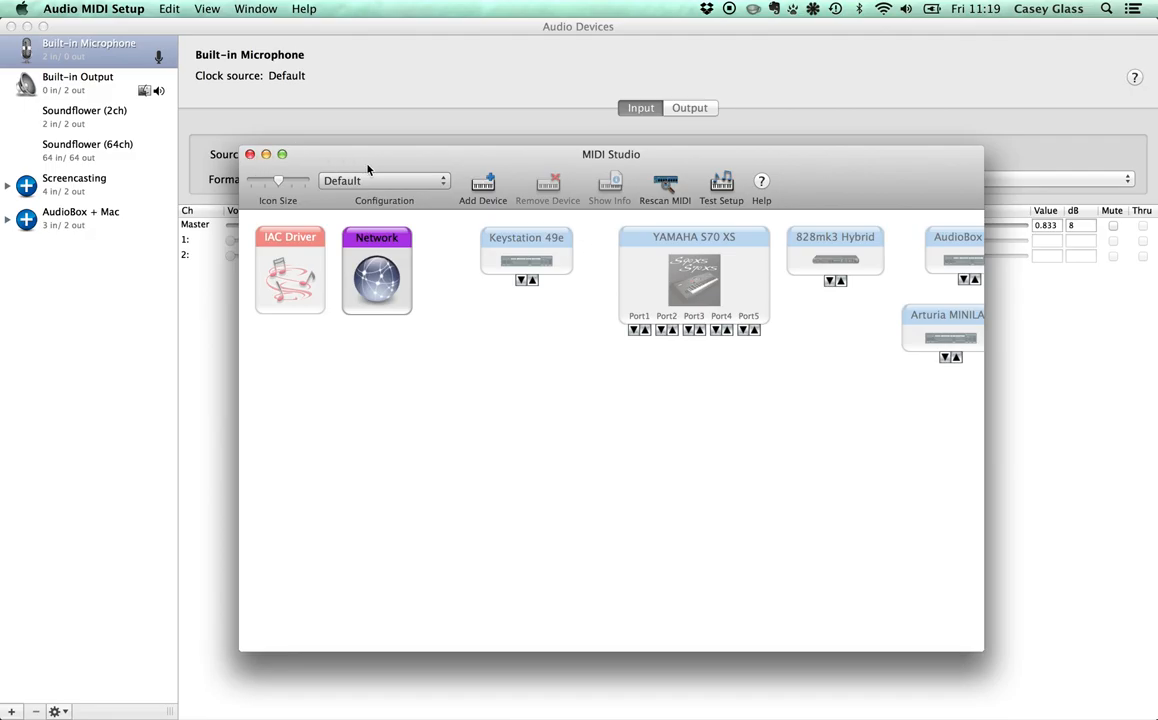
left_click(250, 154)
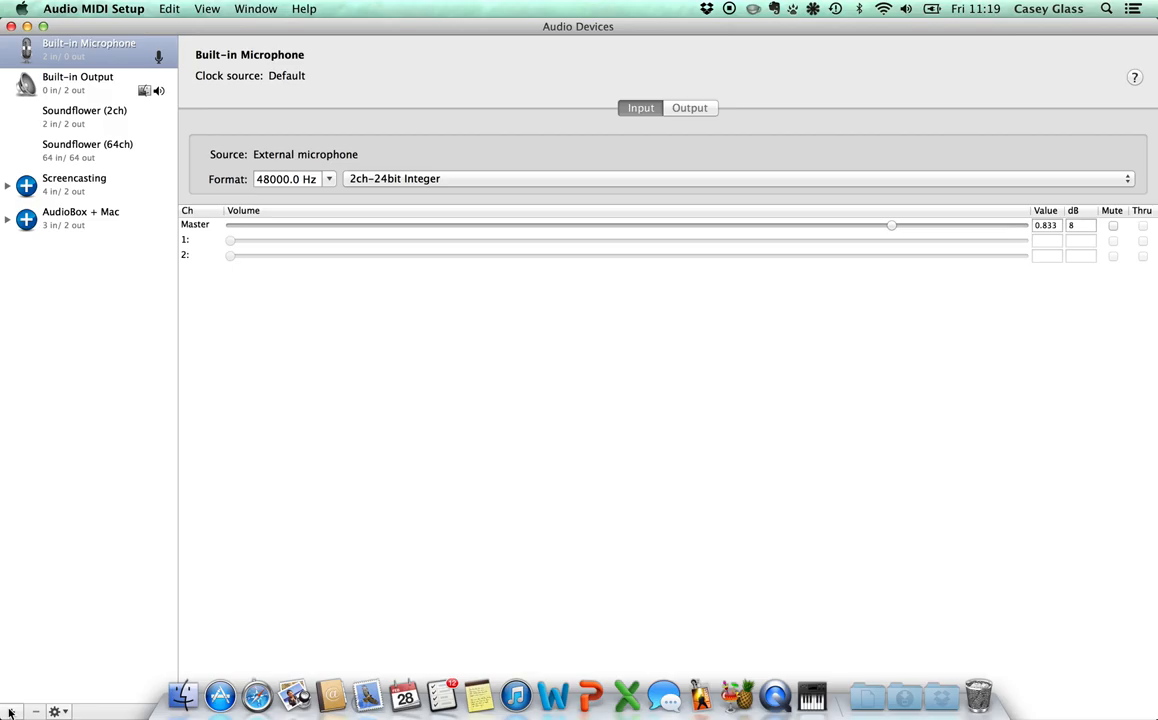
left_click(11, 711)
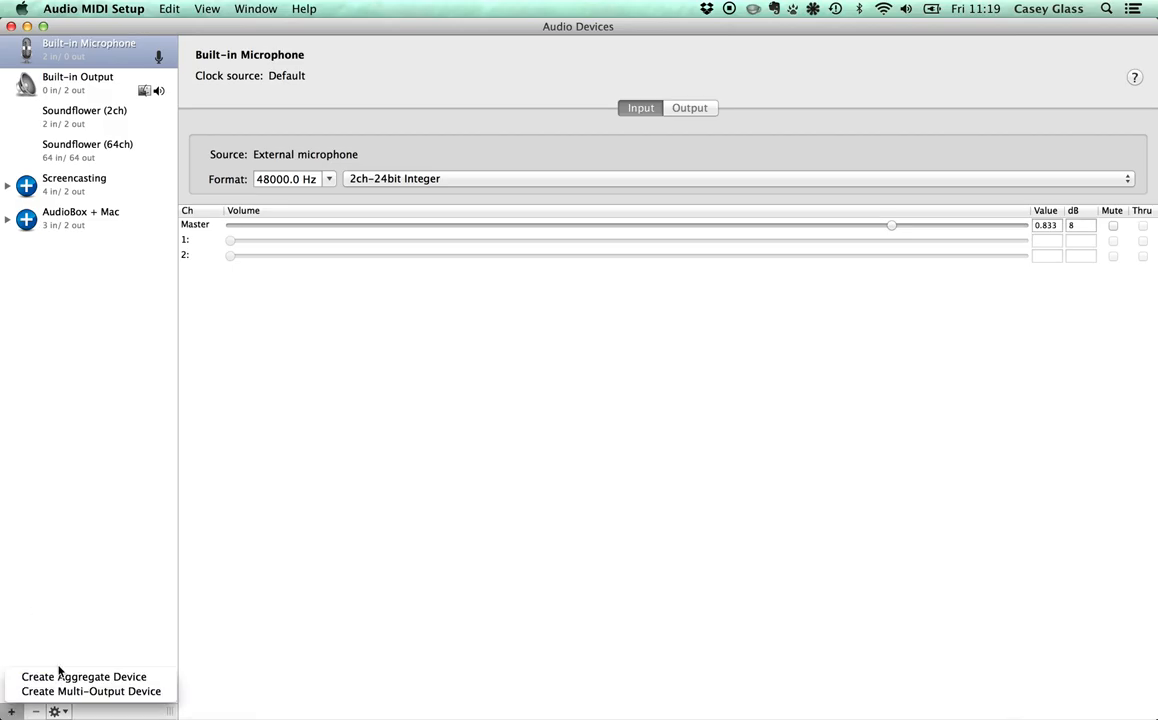
Step: Create an aggregate device with Built-in Microphone, rename it 'Memorable', then close the window
left_click(83, 677)
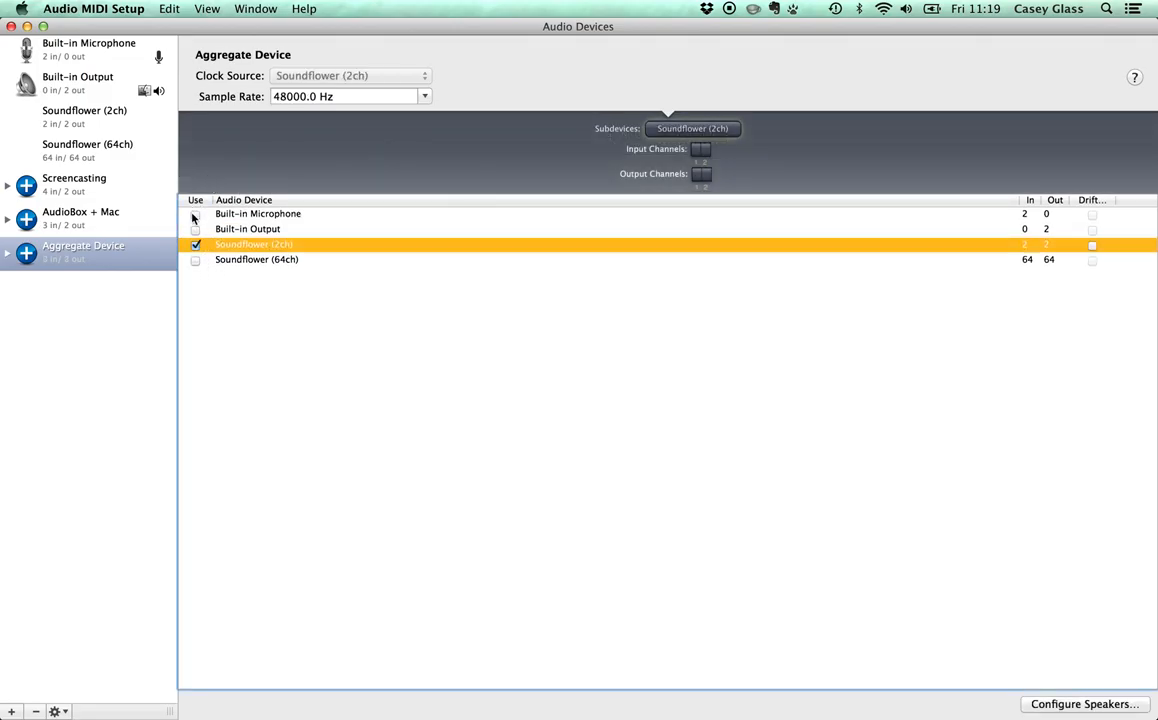
left_click(195, 213)
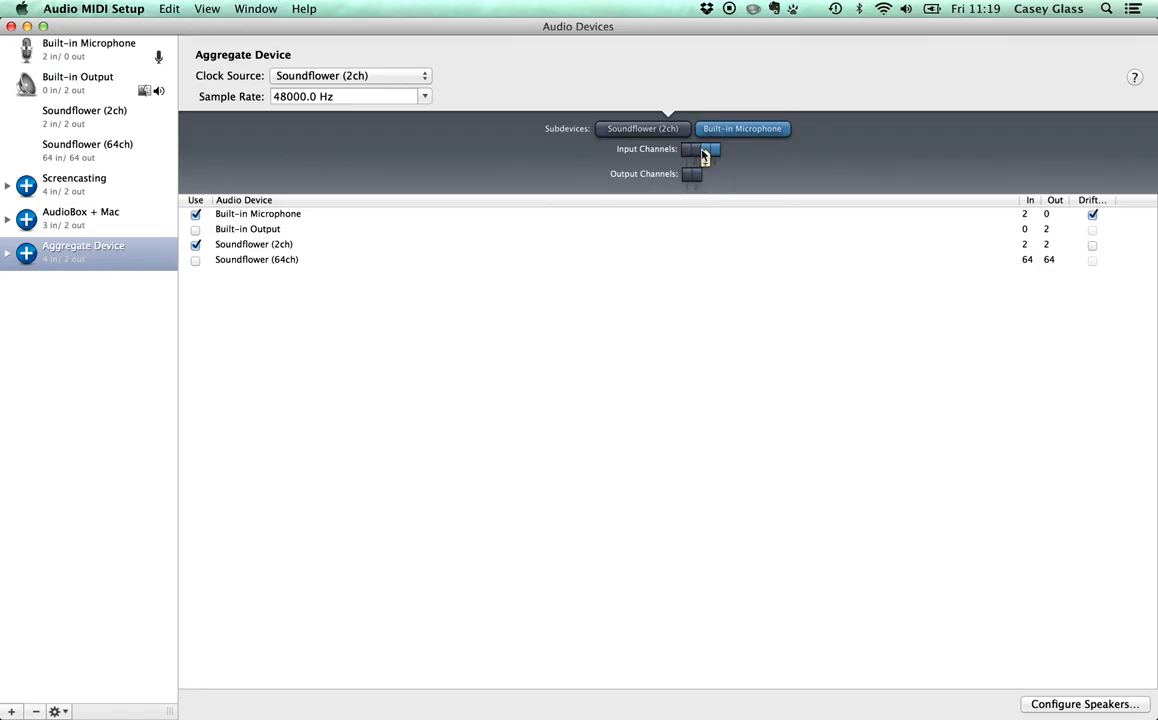
left_click(643, 128)
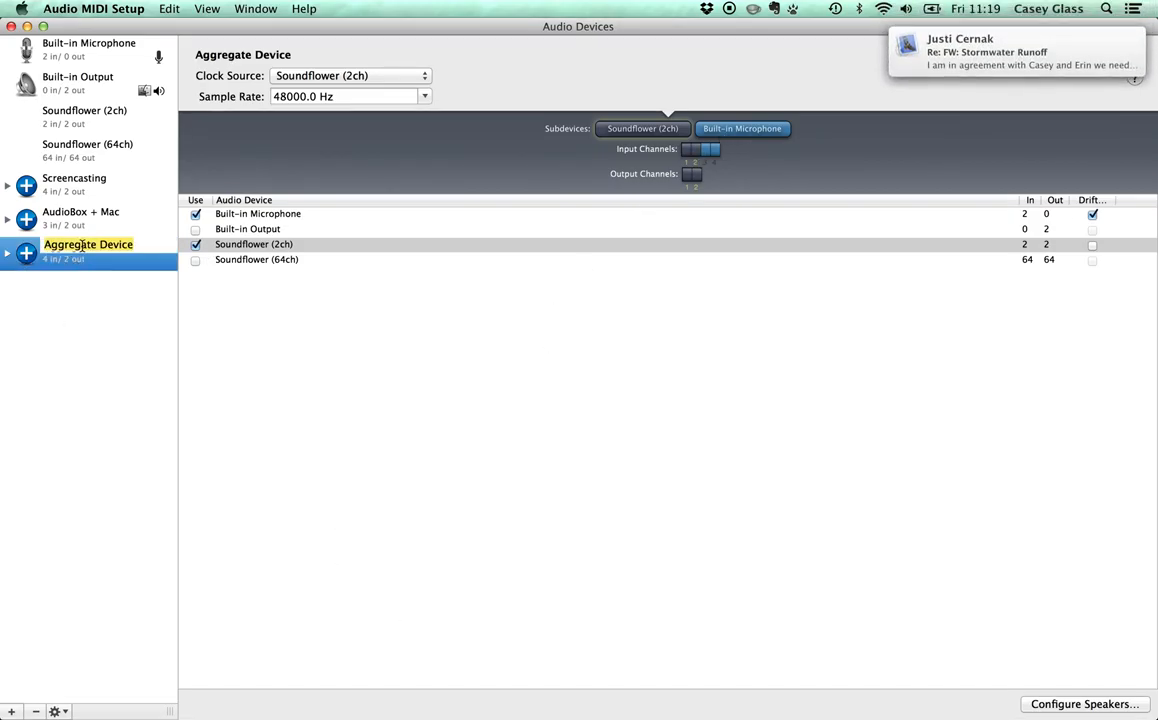
type("Memorable name")
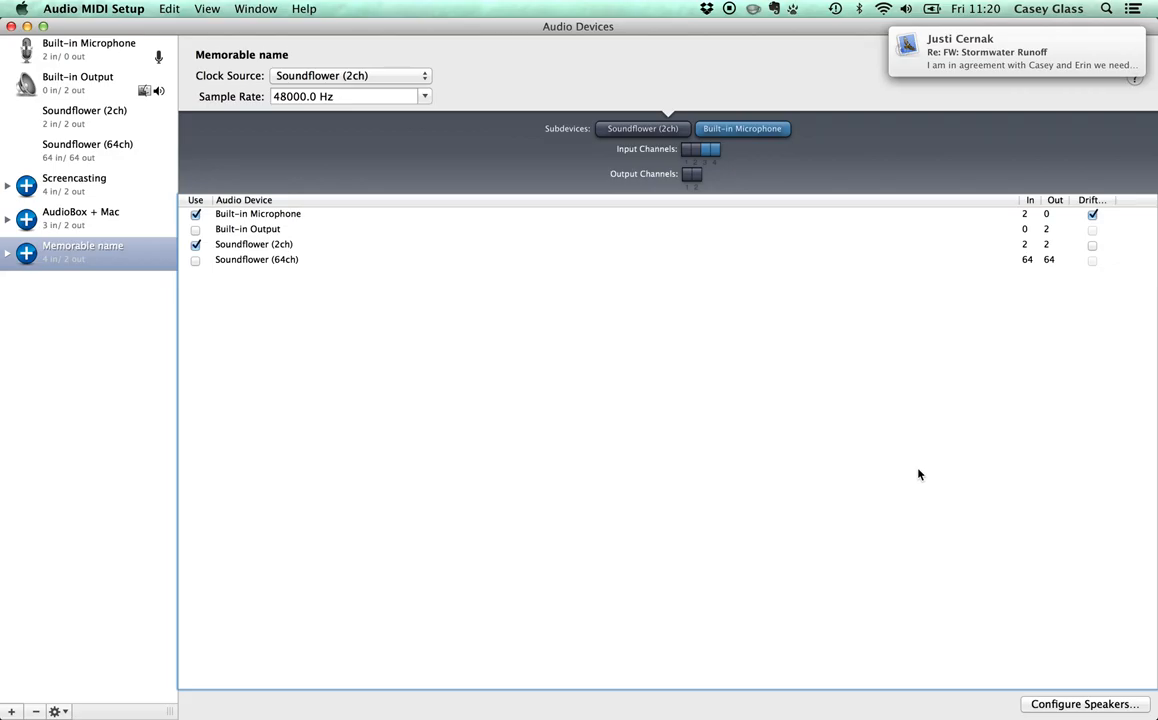
mouse_move(28, 713)
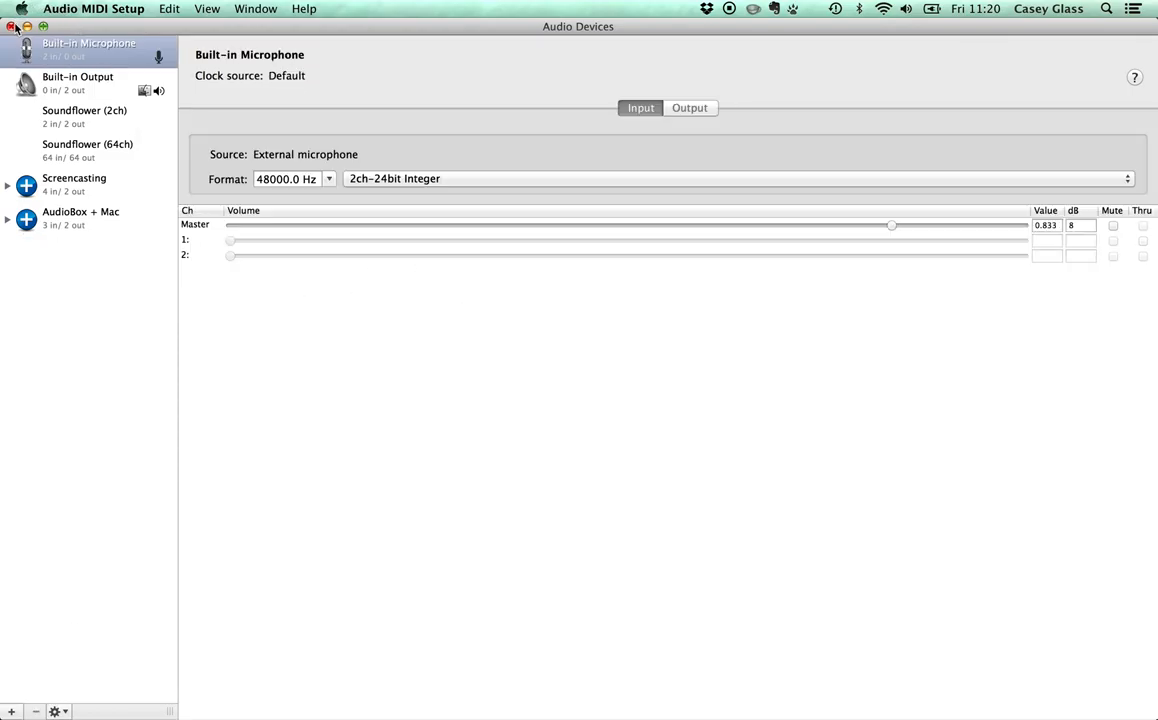
left_click(93, 8)
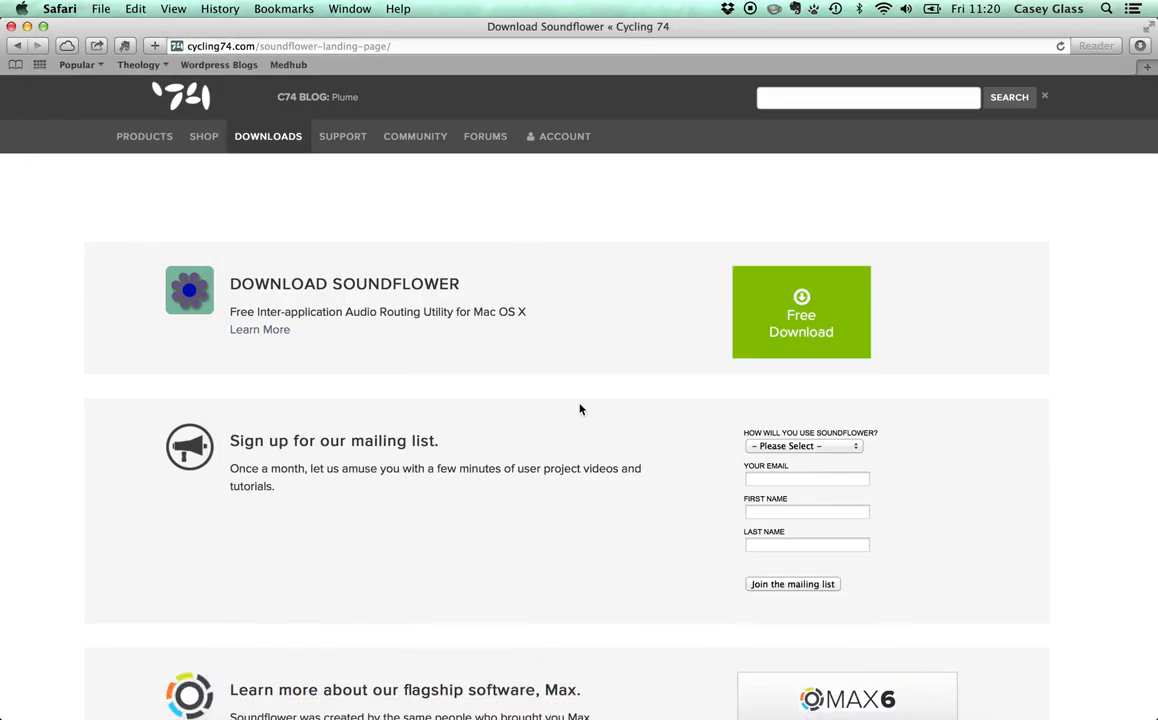
mouse_move(712, 685)
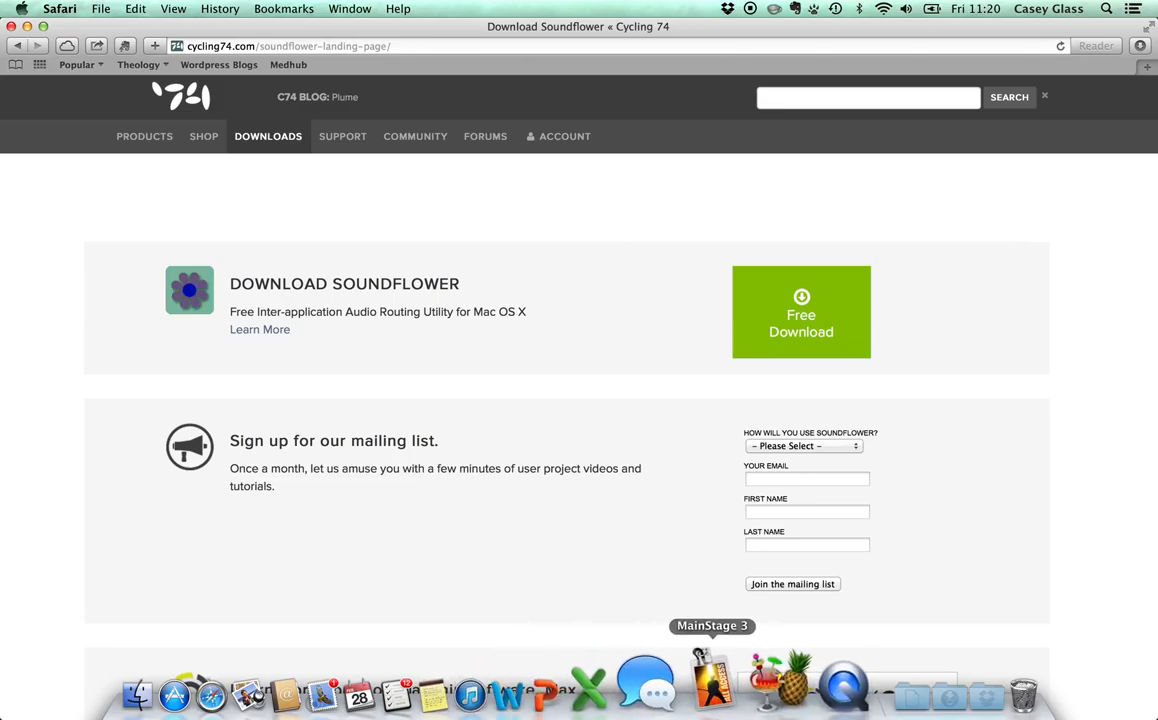
Step: Bring MainStage 3 to the front from the Dock
left_click(713, 693)
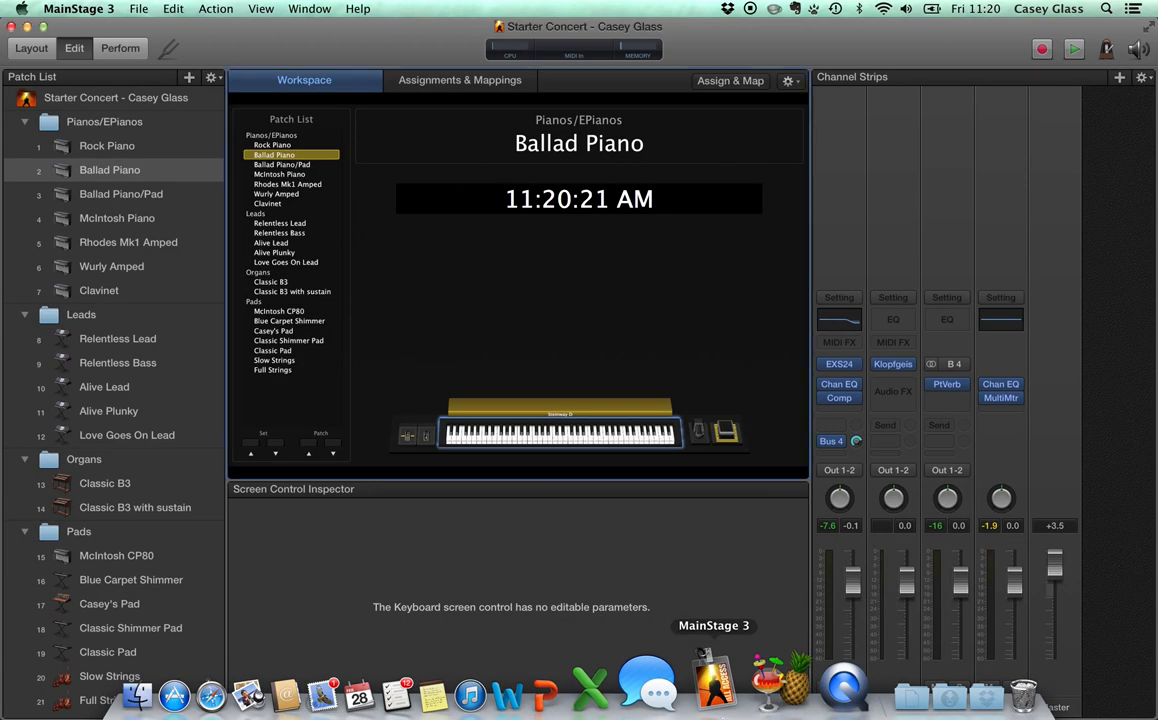
Step: Open MainStage 3 Preferences and confirm Audio Output is Screencasting
left_click(78, 8)
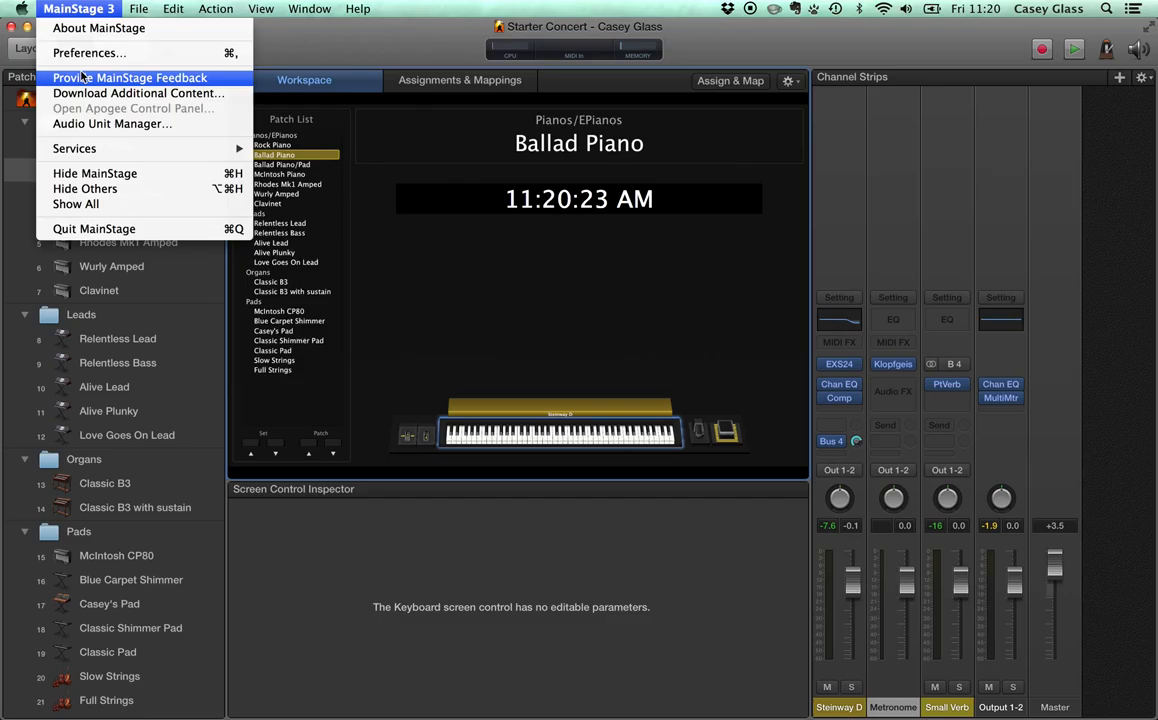
left_click(88, 53)
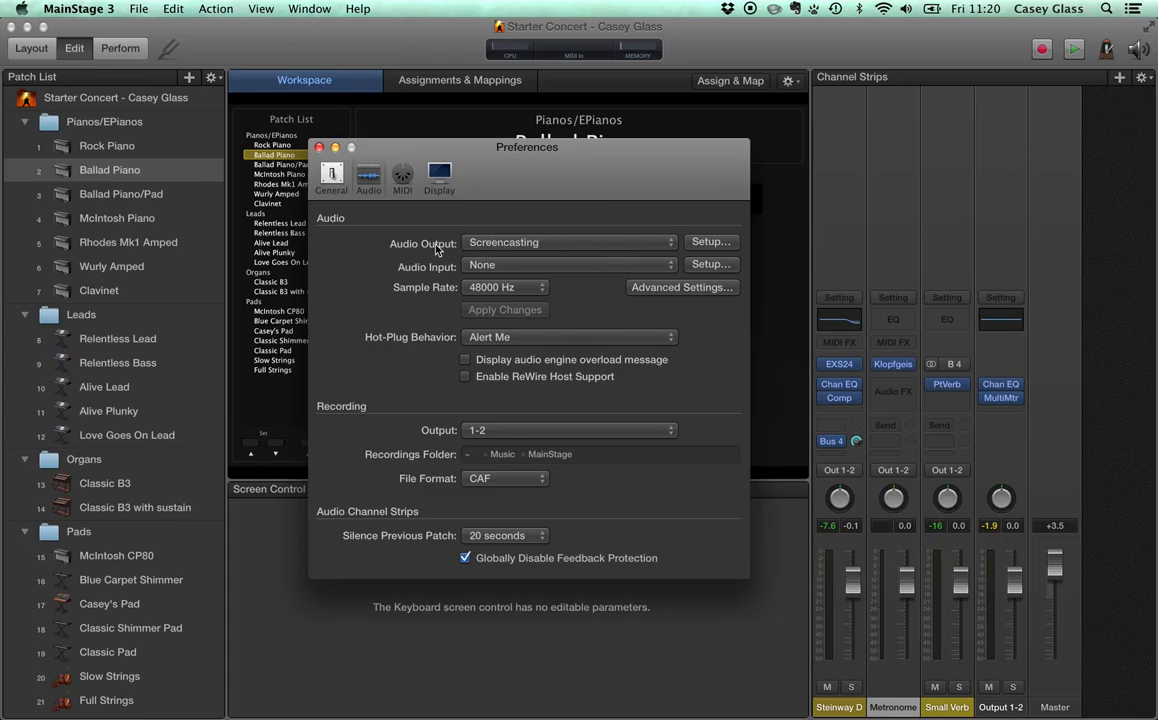
left_click(320, 147)
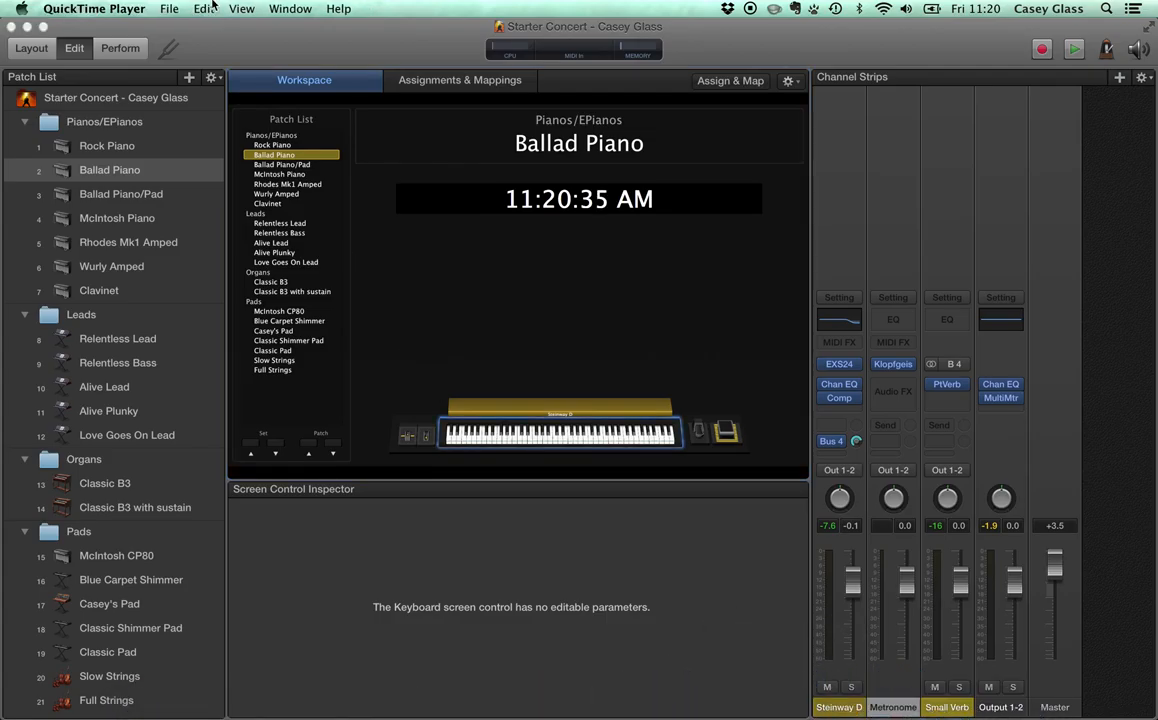
left_click(169, 8)
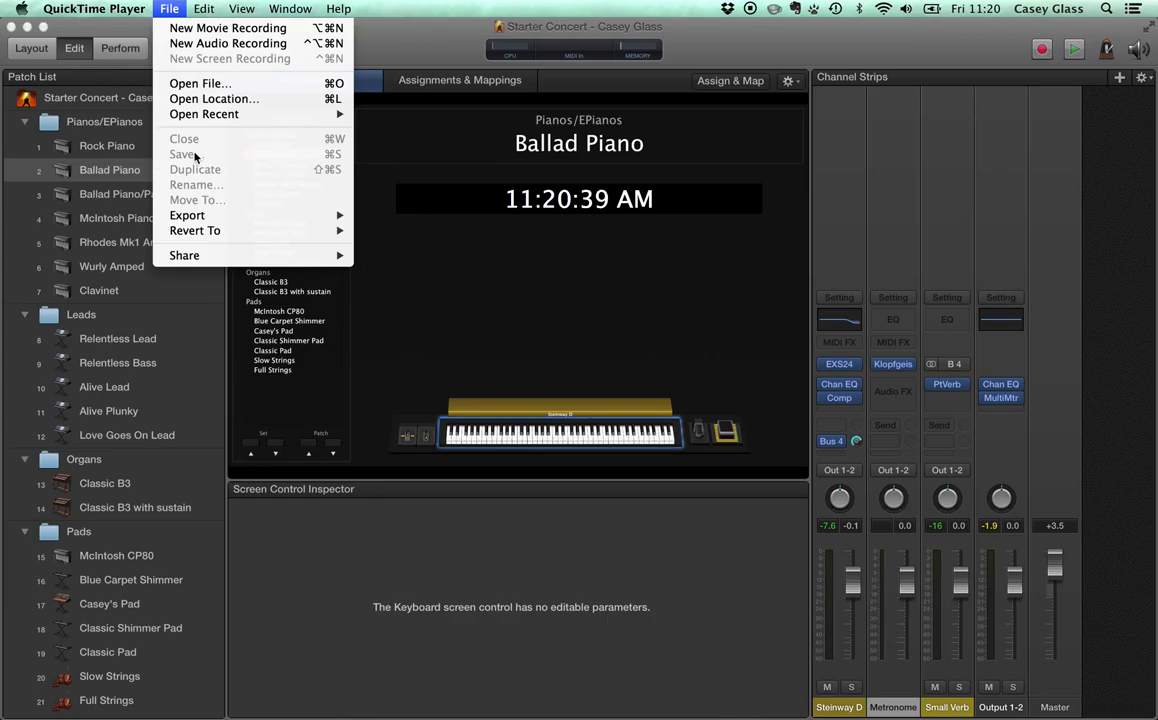
mouse_move(369, 236)
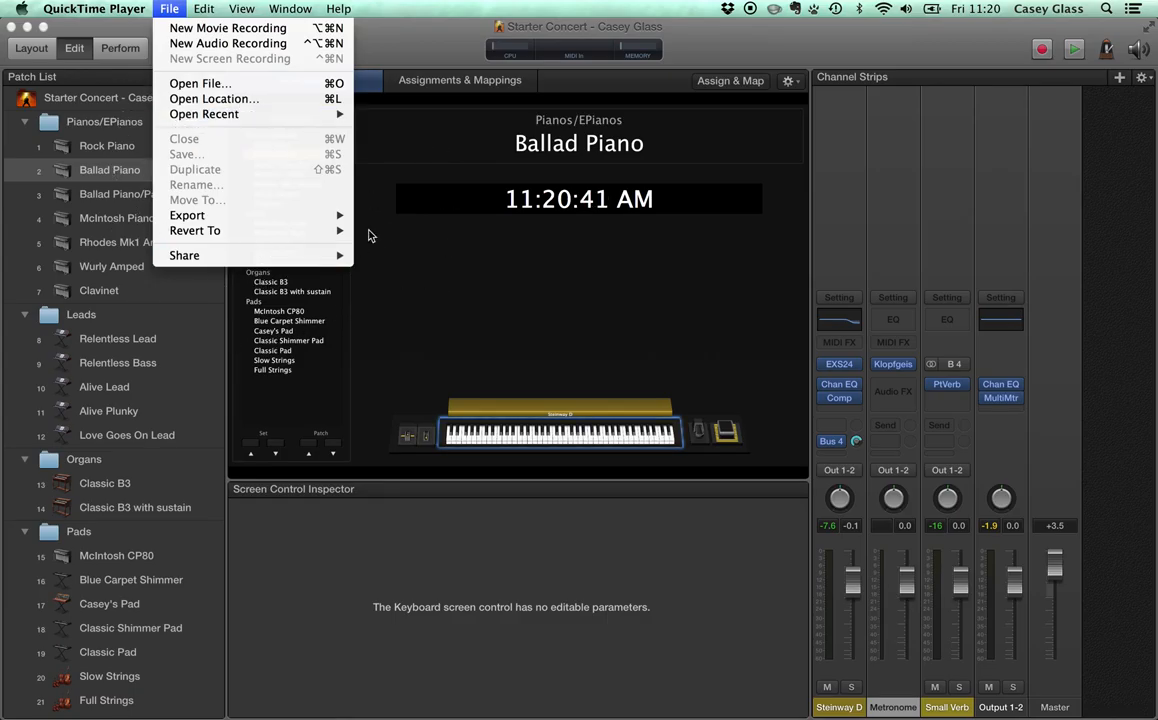
mouse_move(392, 241)
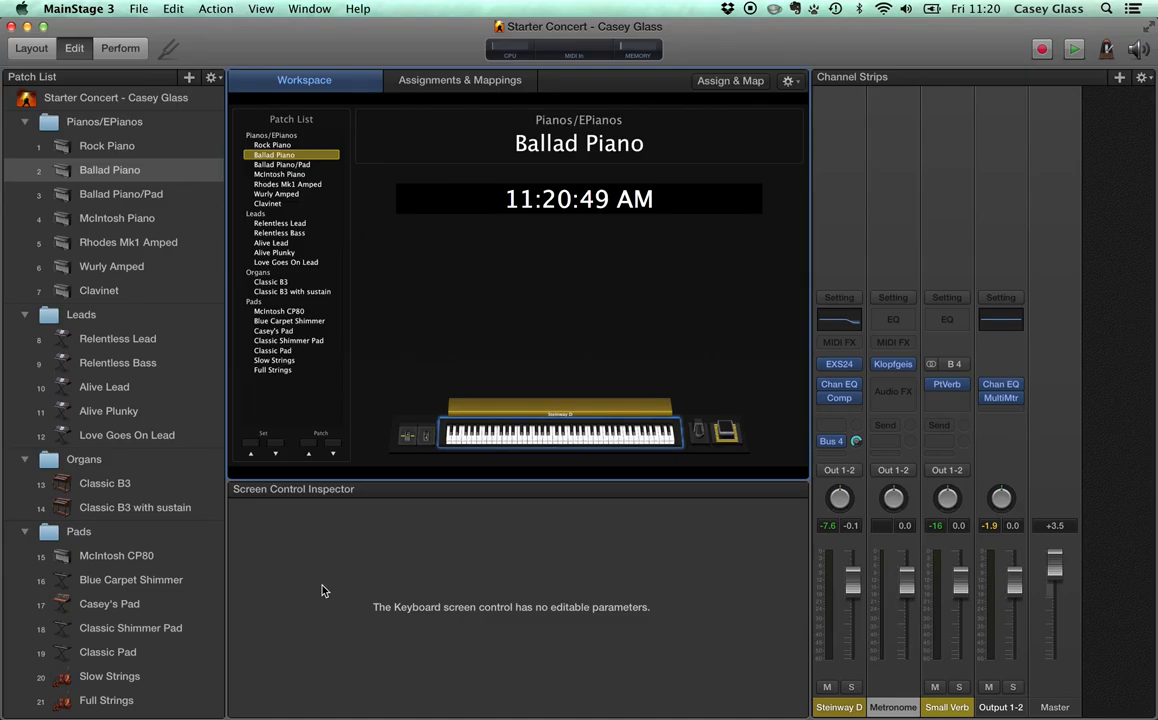
mouse_move(331, 110)
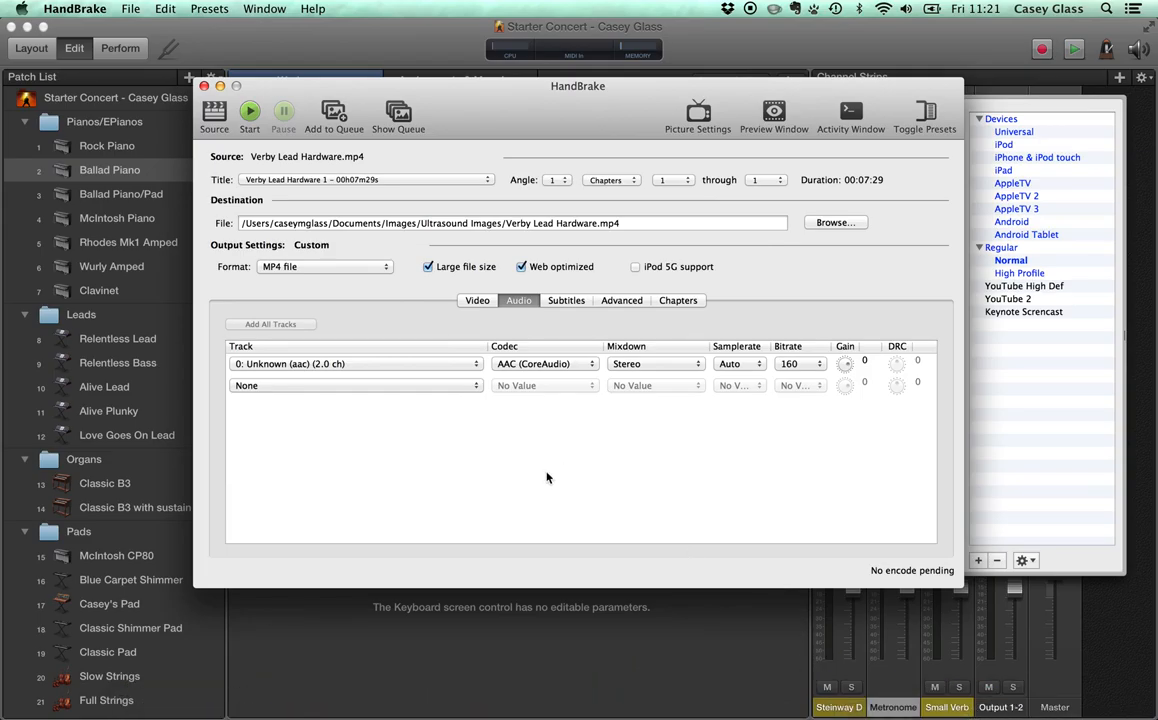
mouse_move(503, 157)
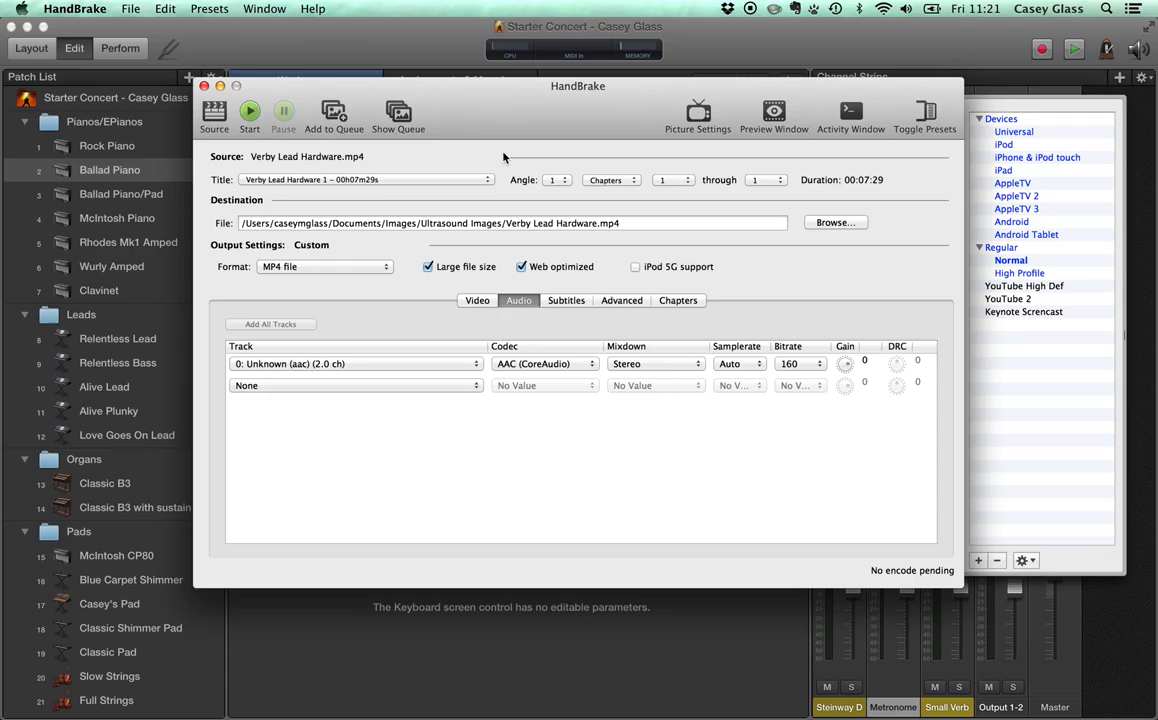
mouse_move(568, 99)
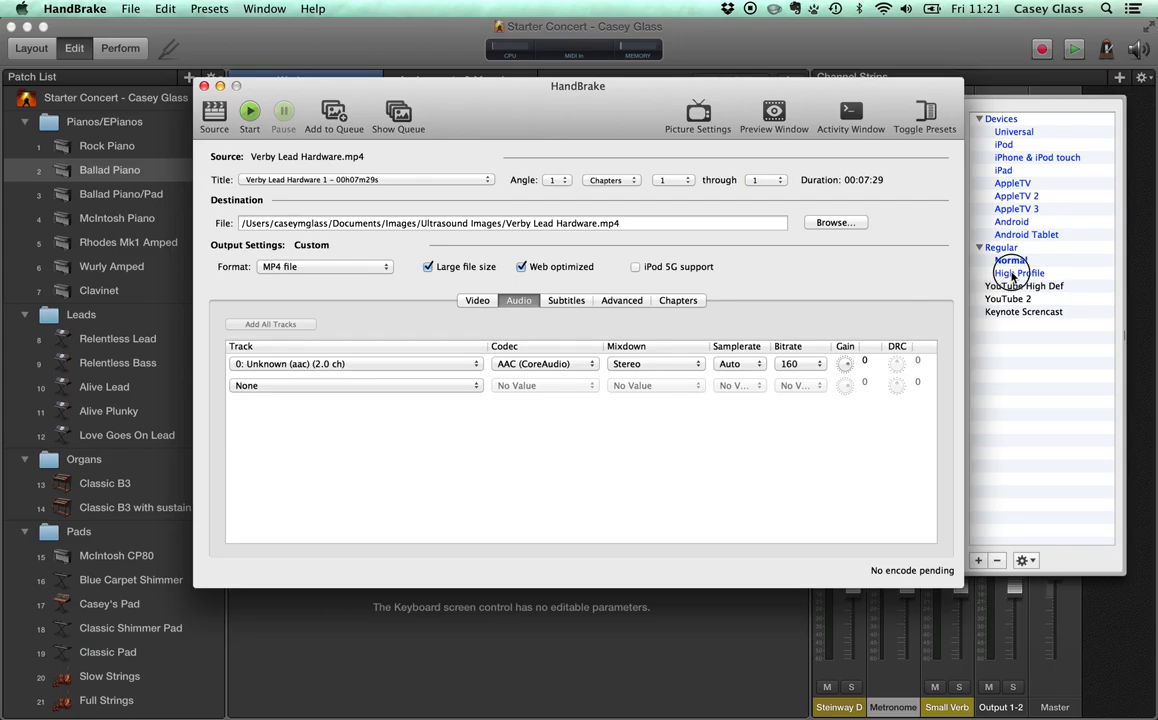
Step: Apply the High Profile preset, keep the AAC audio track, then close HandBrake
left_click(1018, 272)
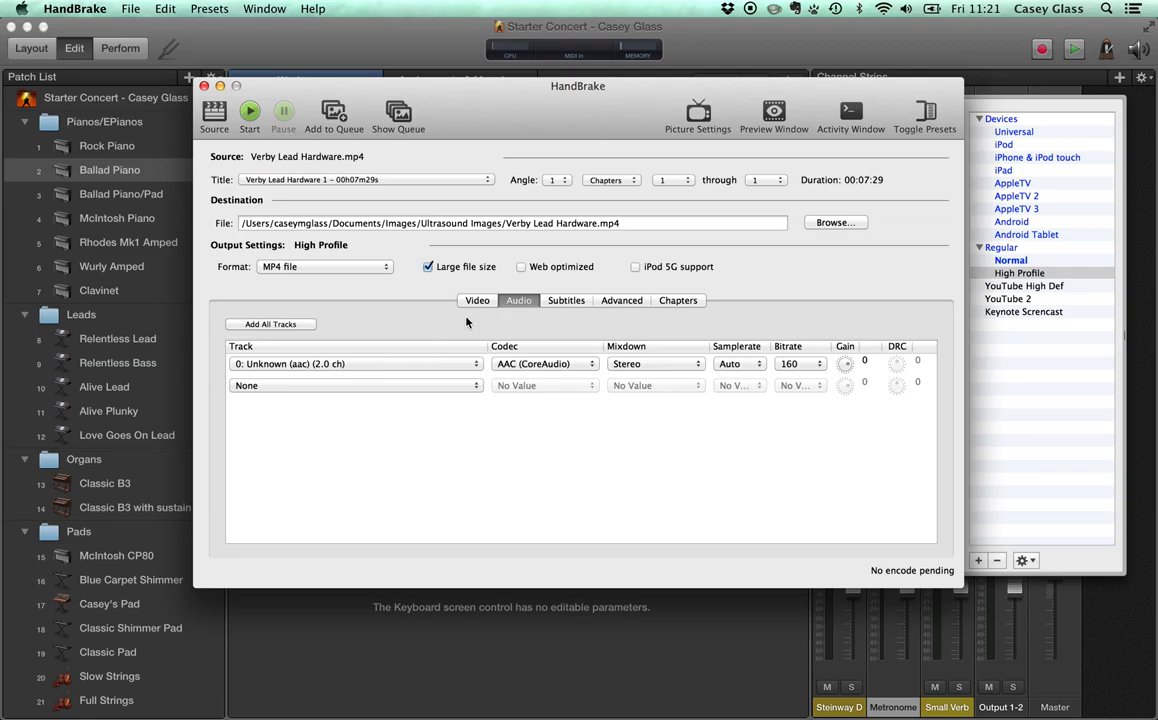
mouse_move(429, 243)
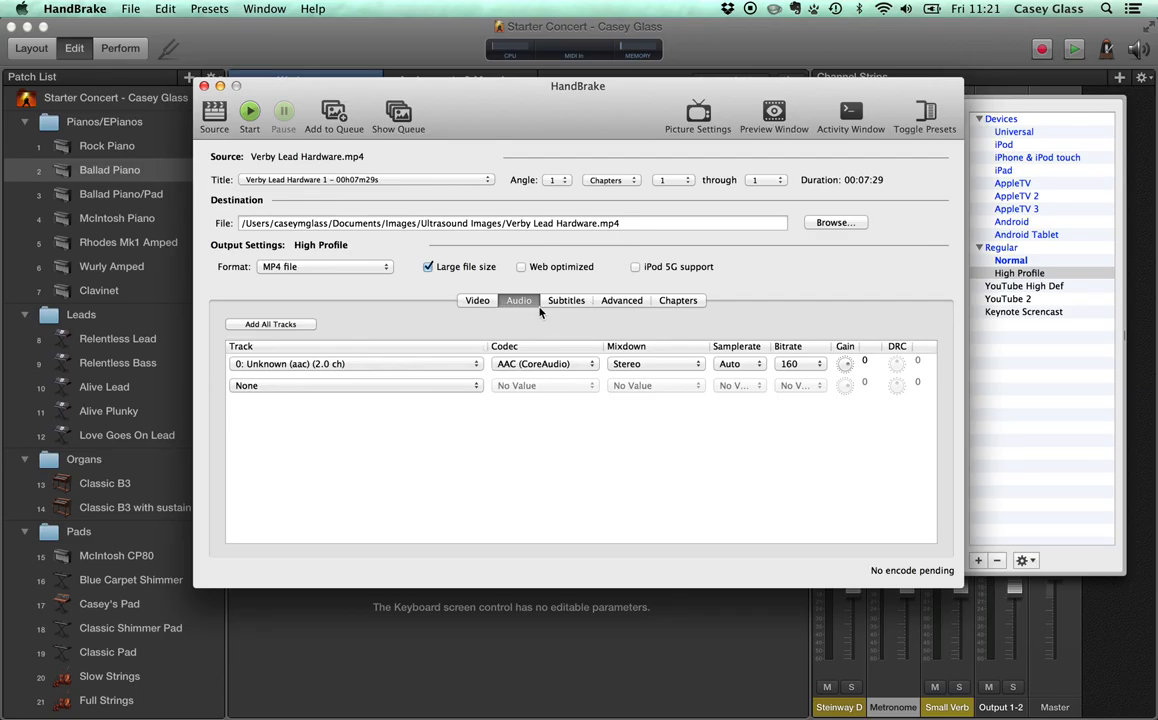
mouse_move(219, 366)
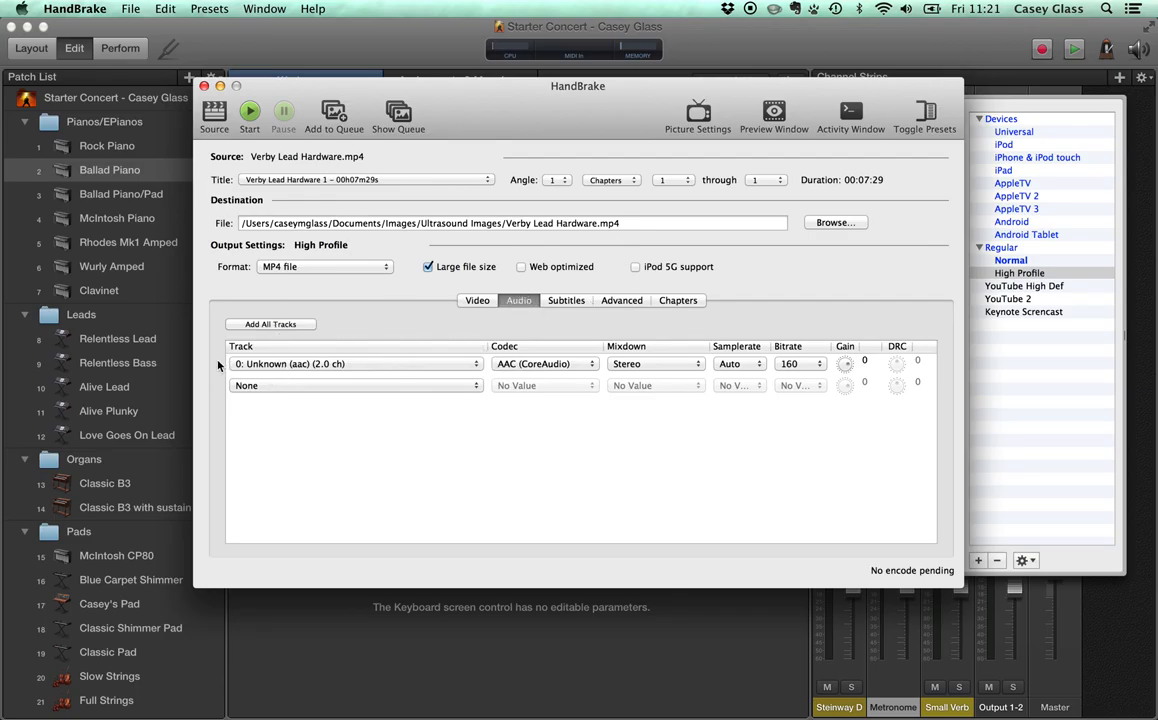
left_click(355, 363)
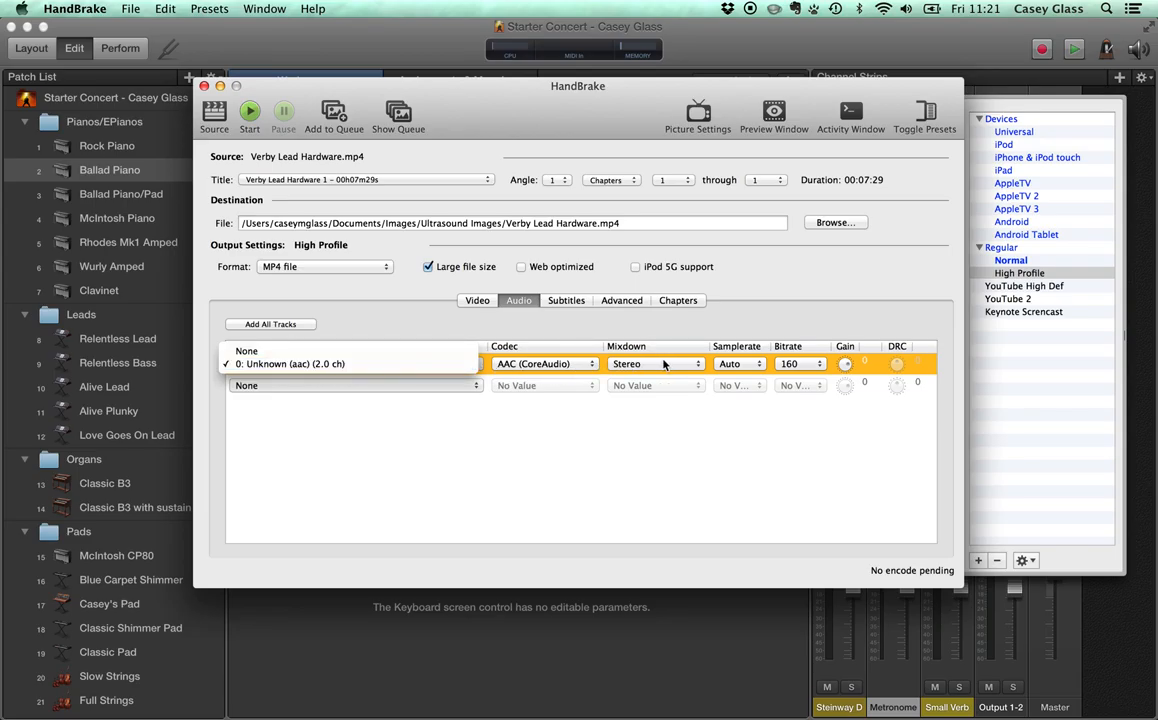
left_click(290, 363)
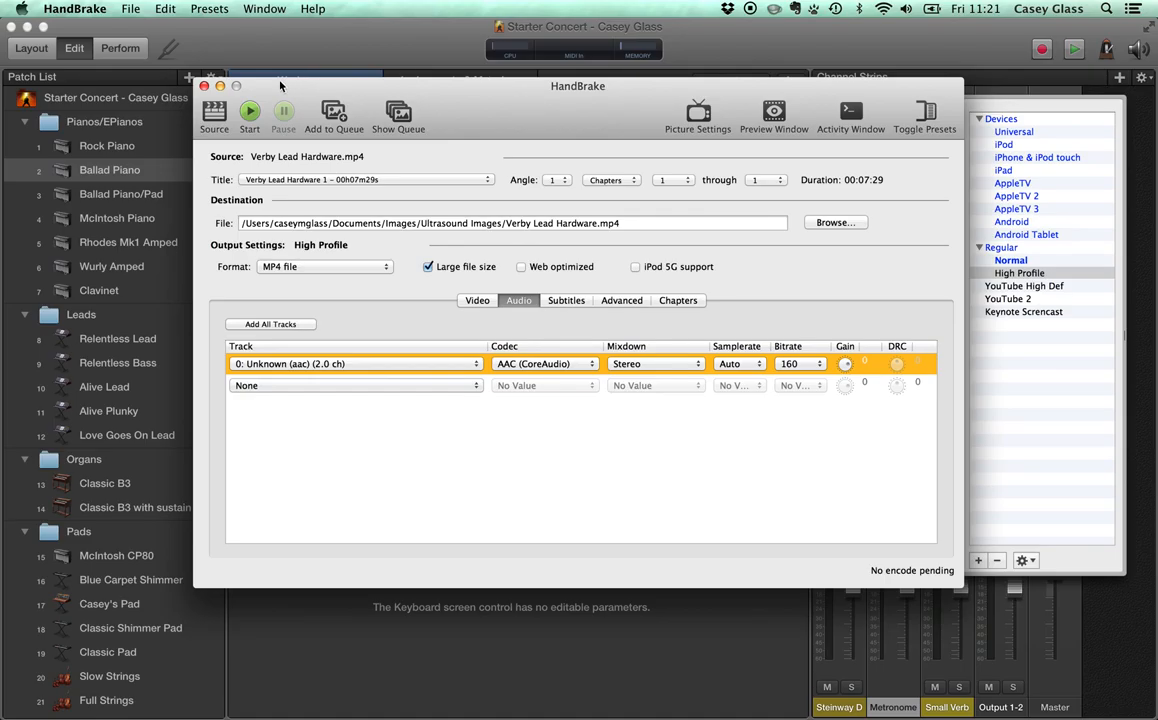
left_click(204, 85)
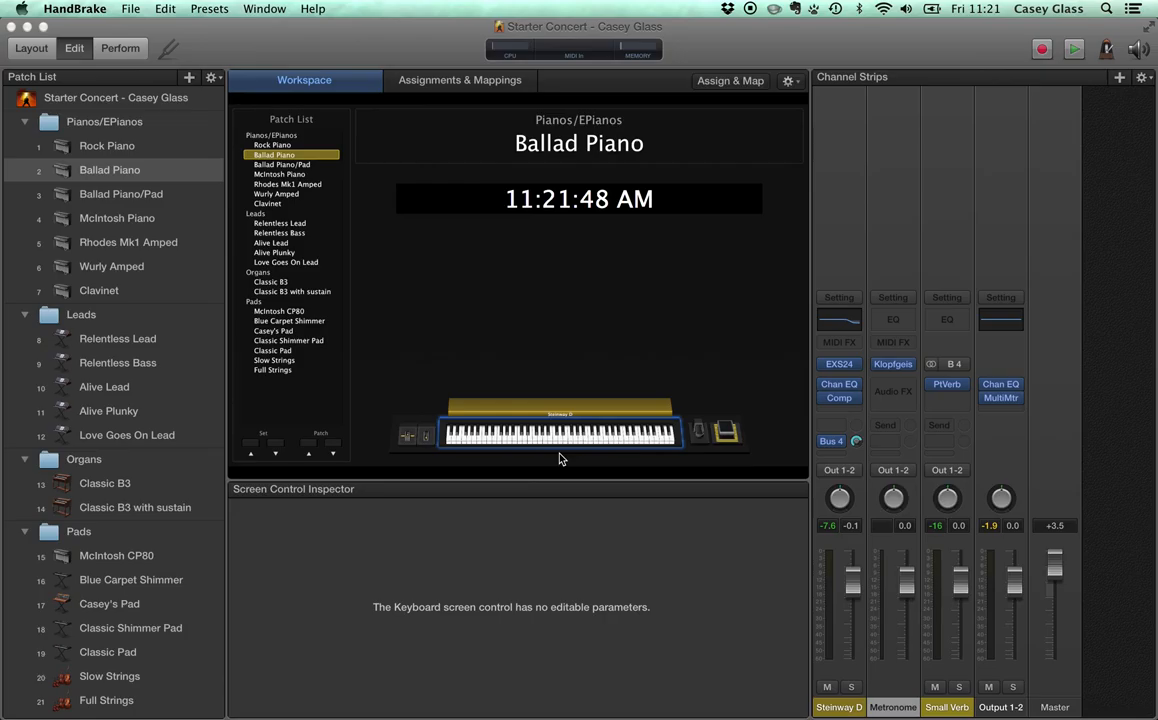